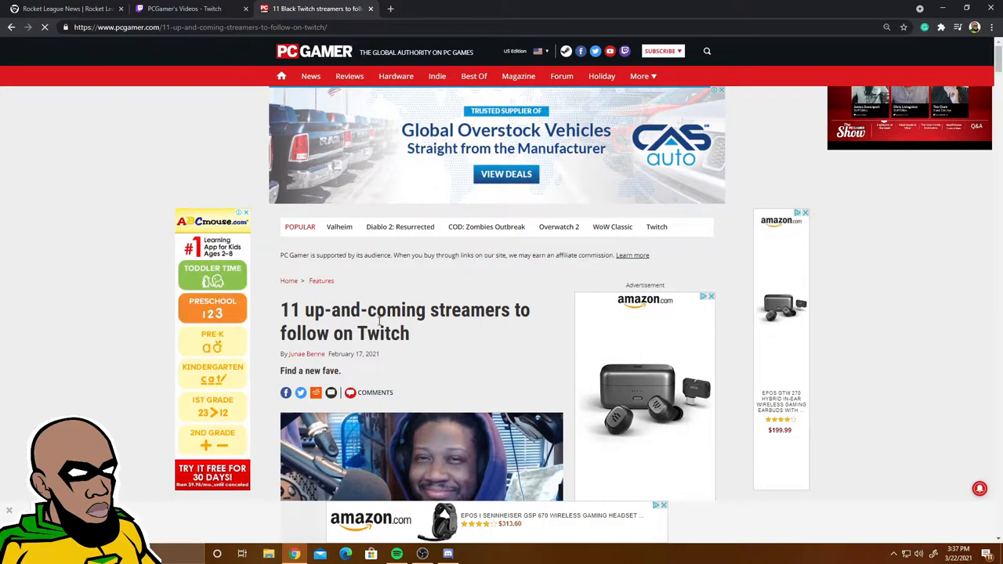
- Scroll the up-and-coming streamers article past the intro to the March 5–12 stream listings
scroll(down, 3)
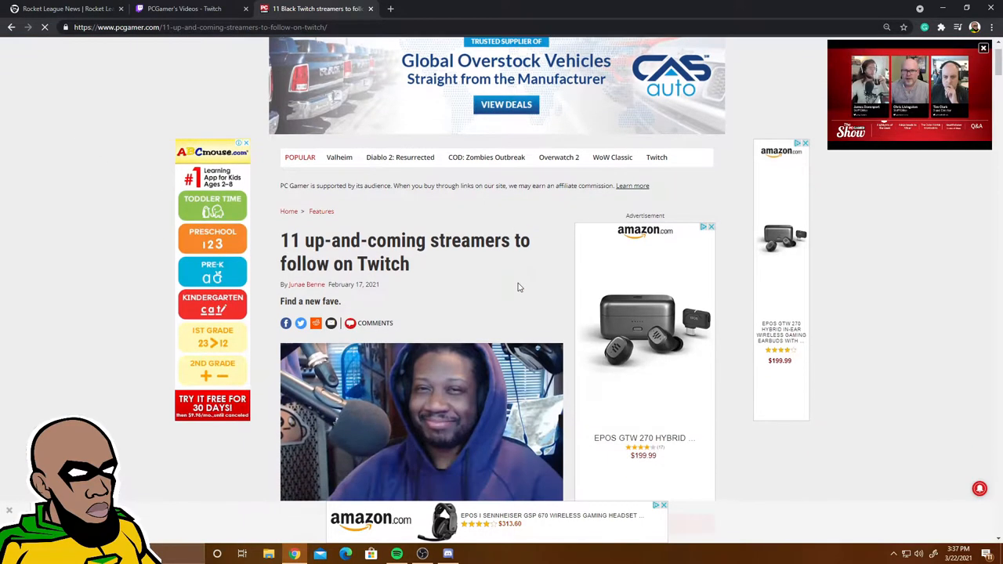
mouse_move(436, 262)
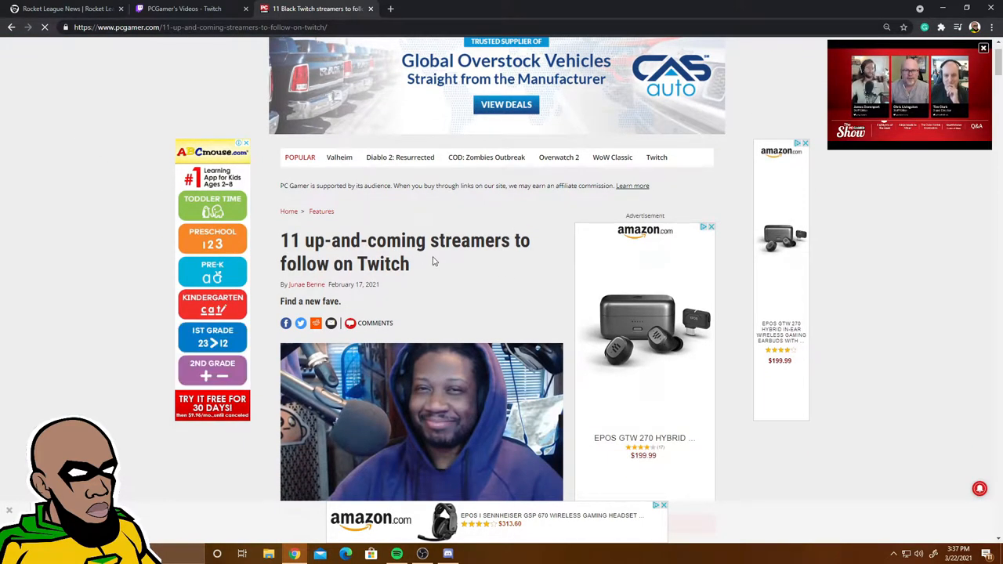
scroll(down, 3)
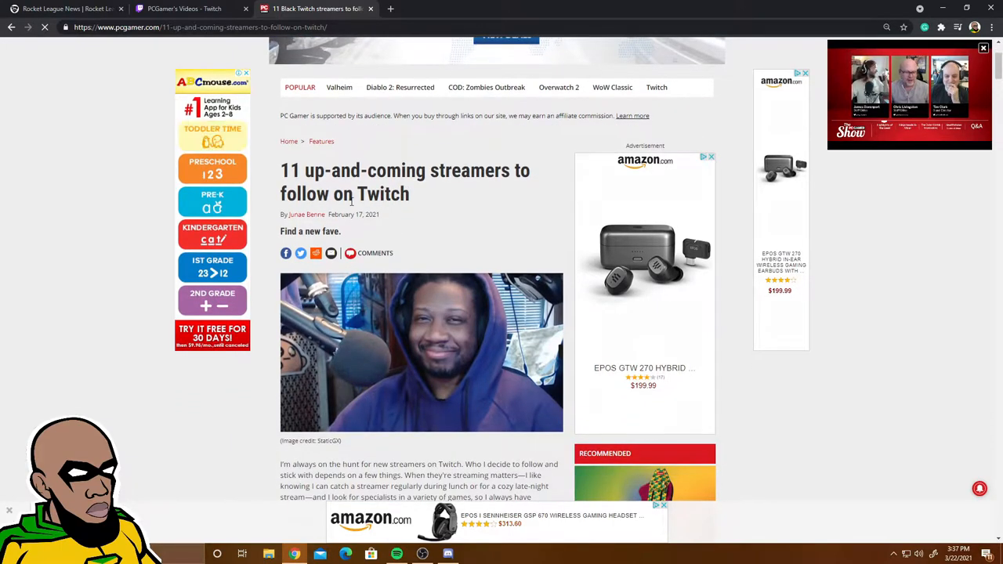
scroll(down, 3)
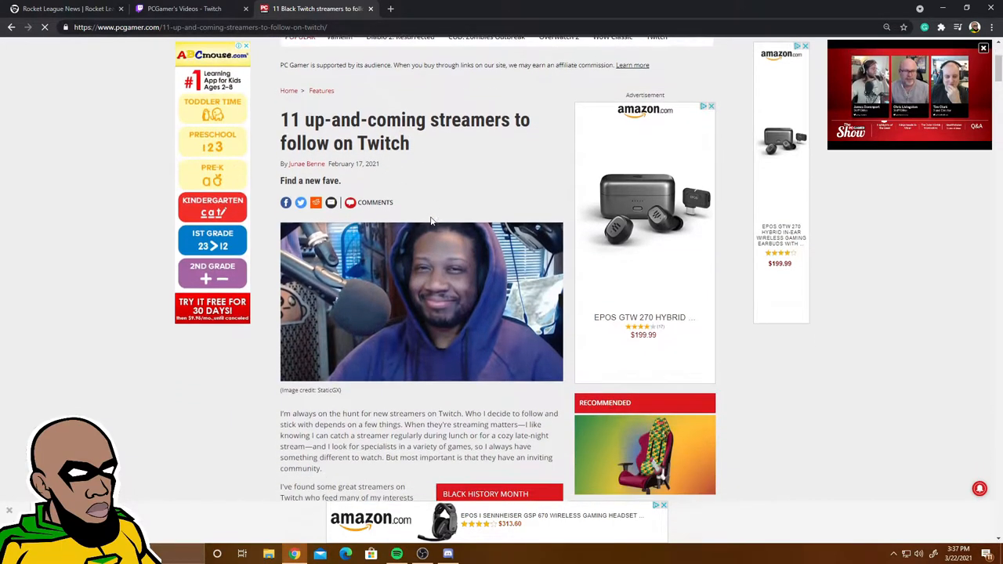
scroll(down, 3)
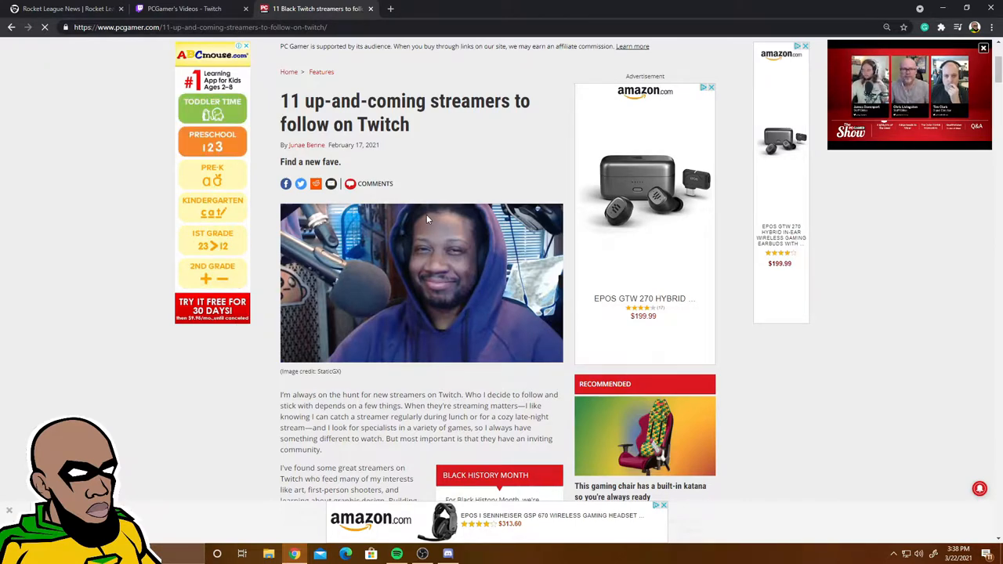
scroll(down, 3)
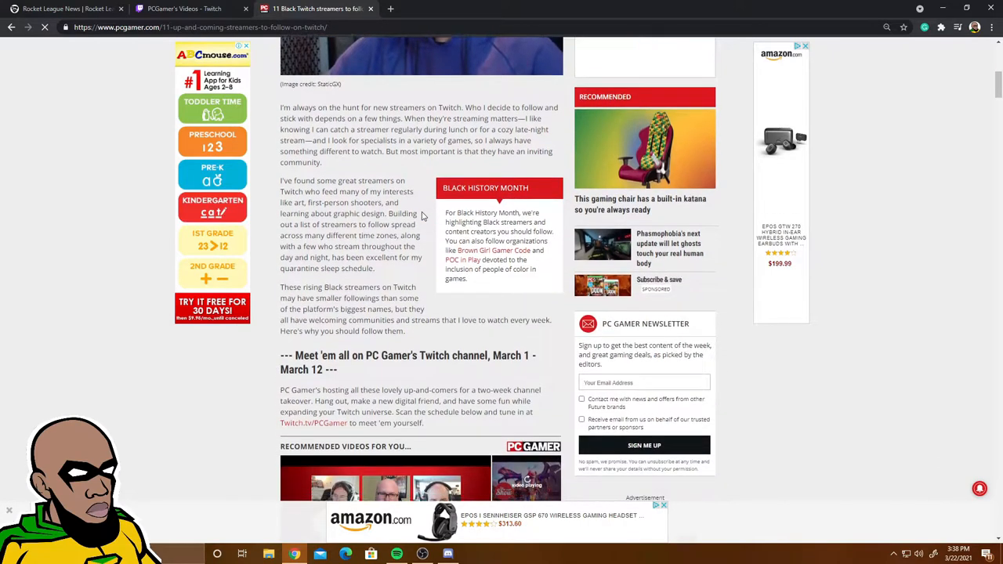
scroll(down, 3)
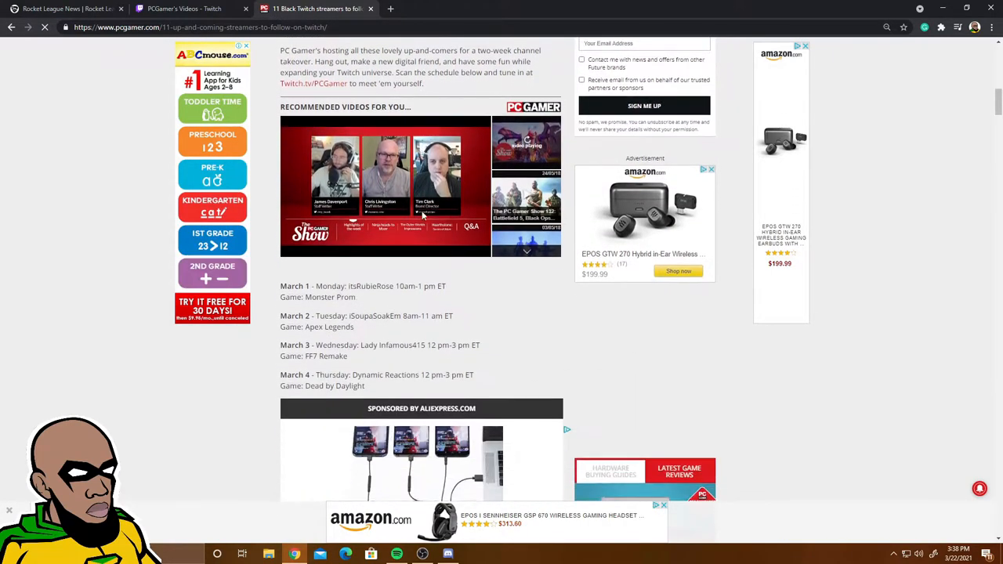
scroll(down, 3)
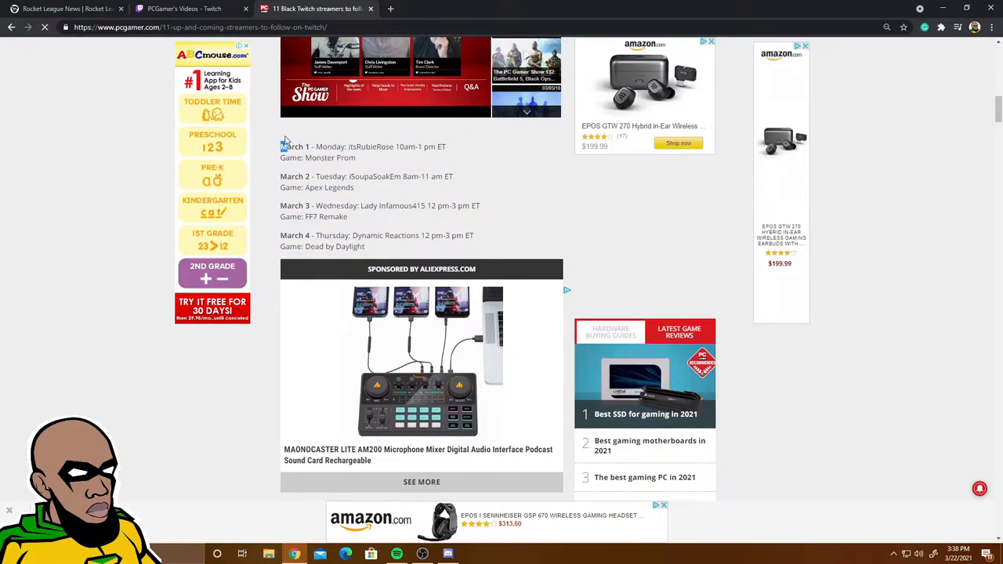
scroll(down, 3)
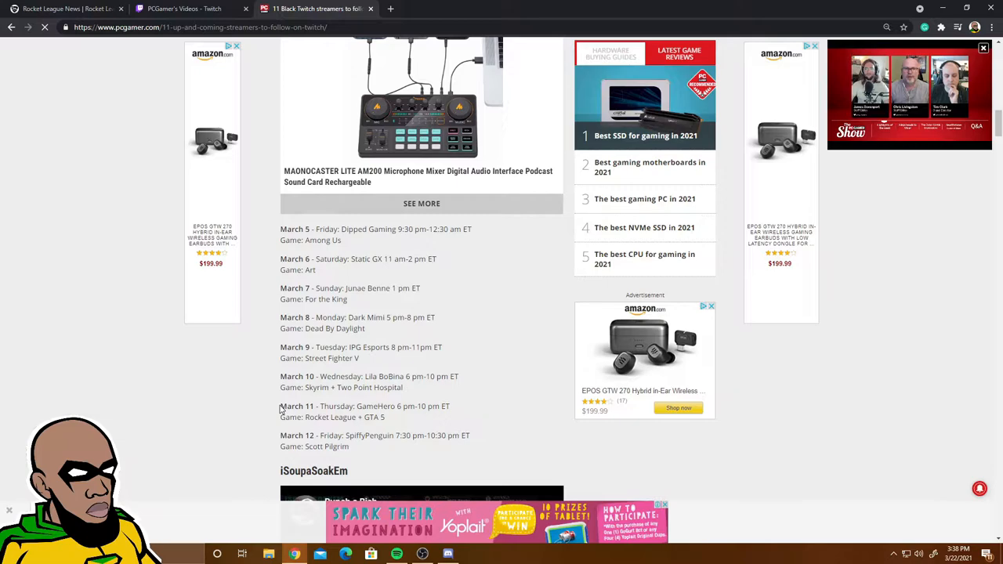
- Scroll through every streamer profile down to the author bio and 'More about' links
drag(279, 406, 385, 417)
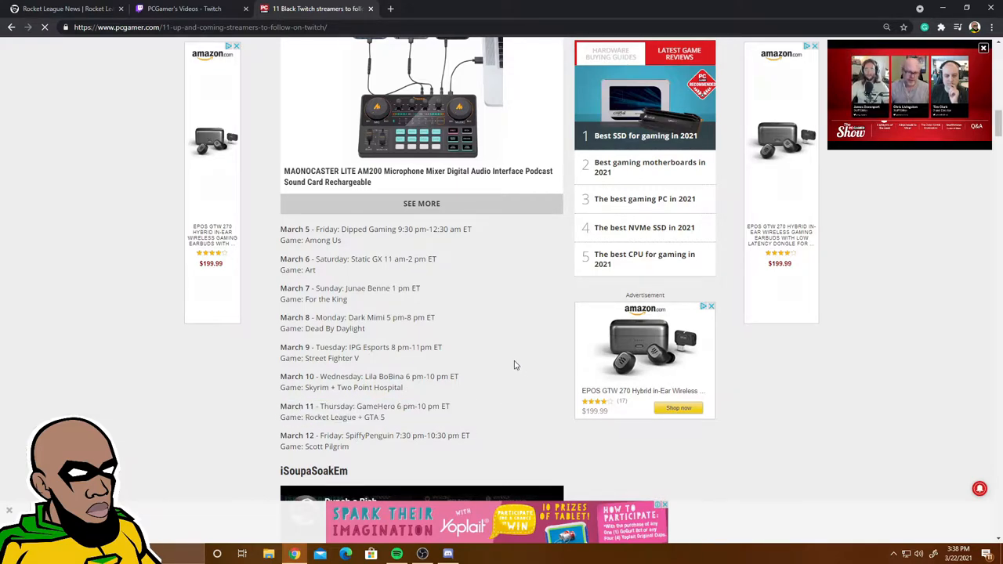
scroll(down, 3)
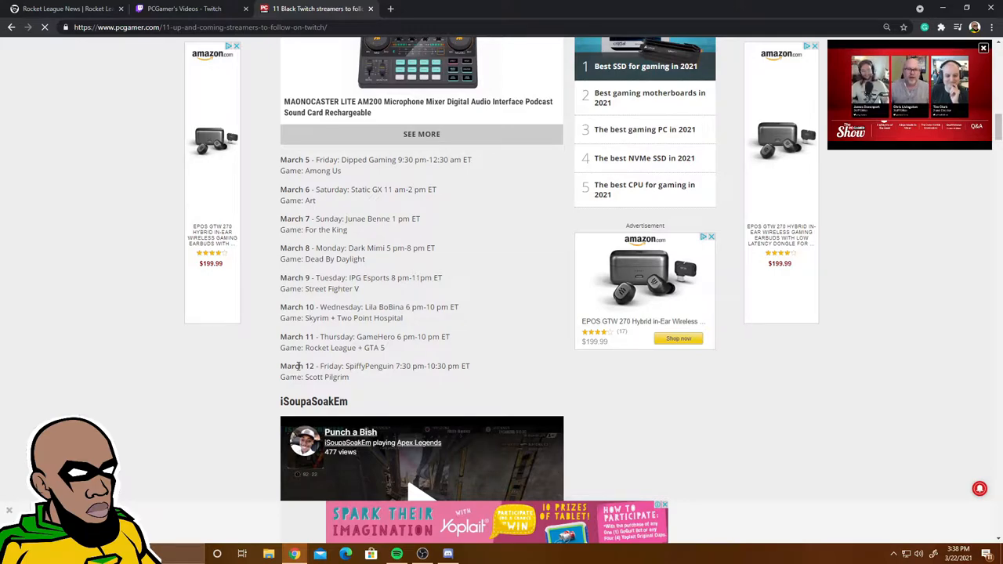
scroll(down, 3)
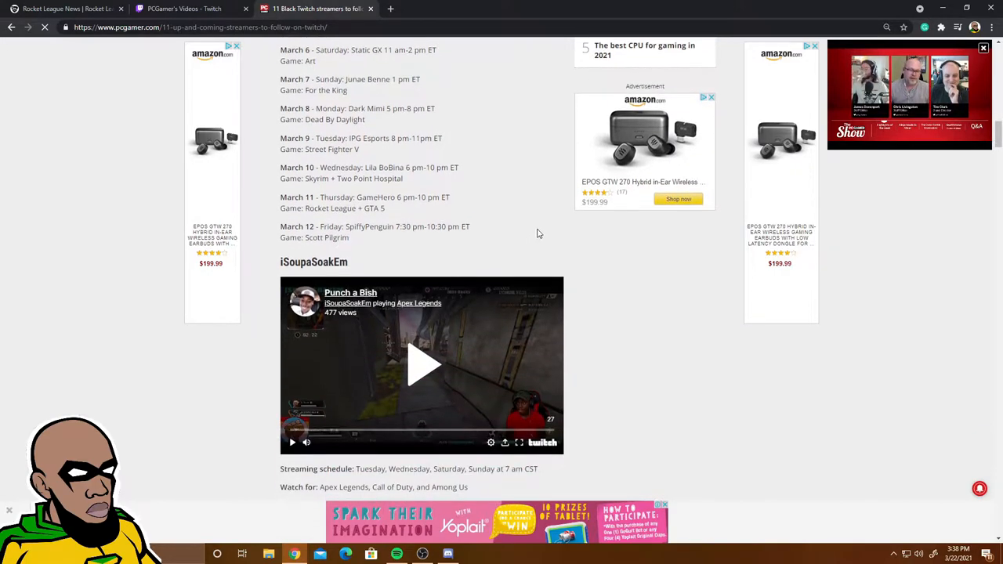
scroll(down, 3)
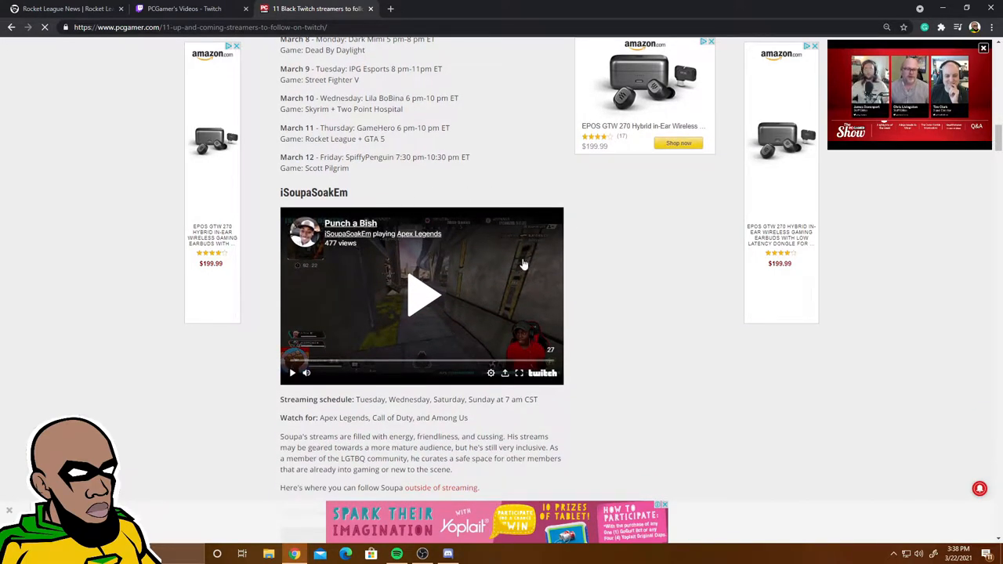
scroll(down, 3)
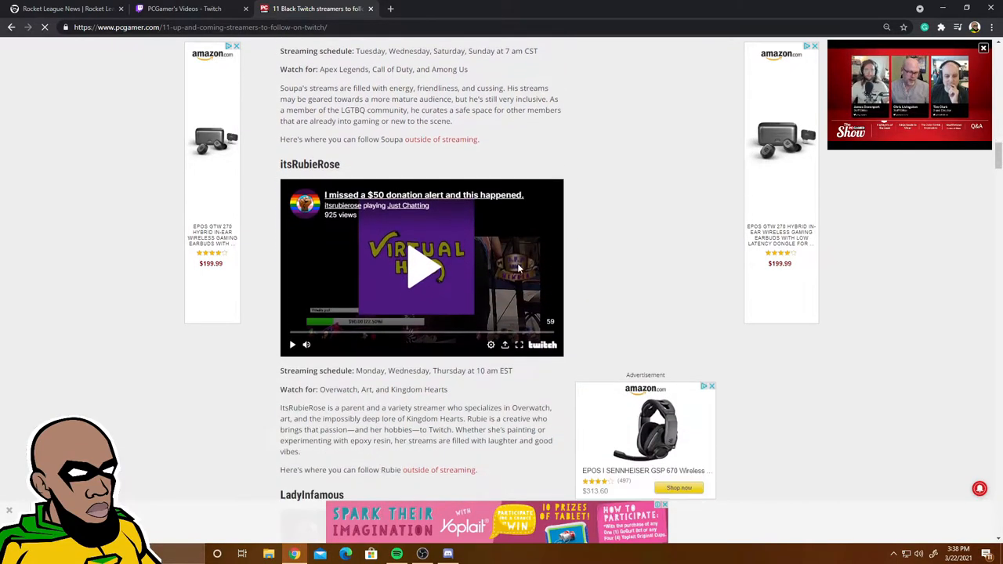
scroll(down, 3)
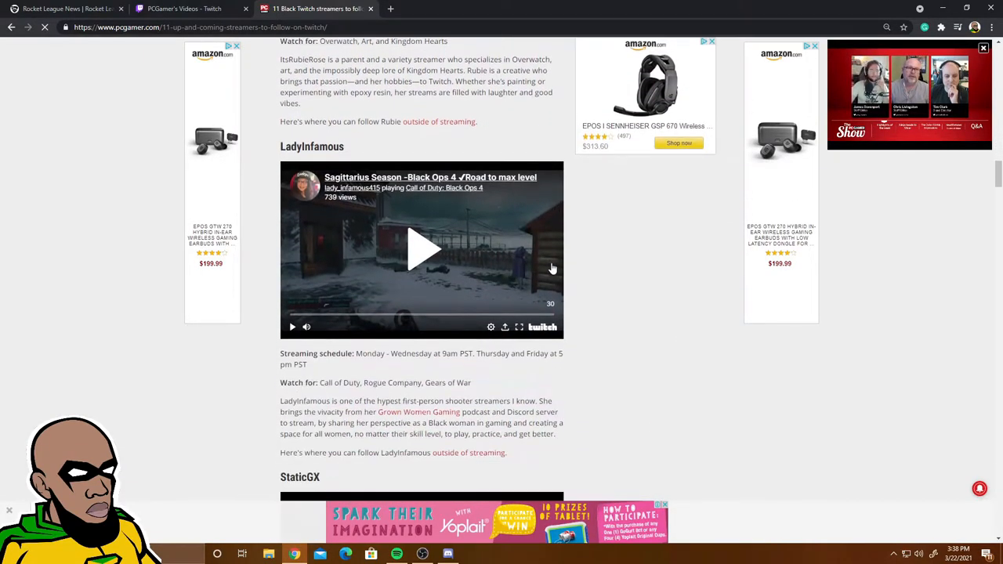
scroll(down, 3)
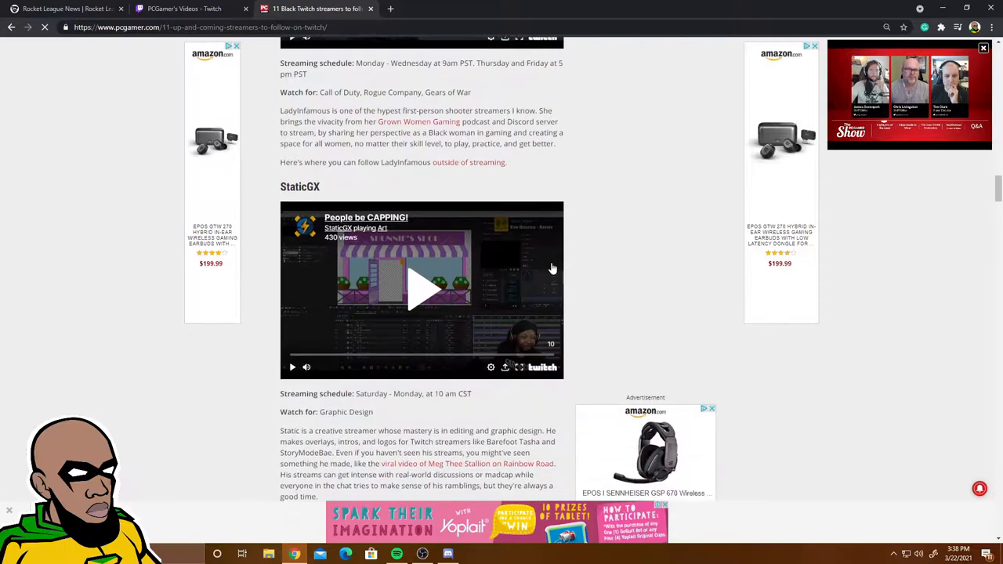
scroll(down, 3)
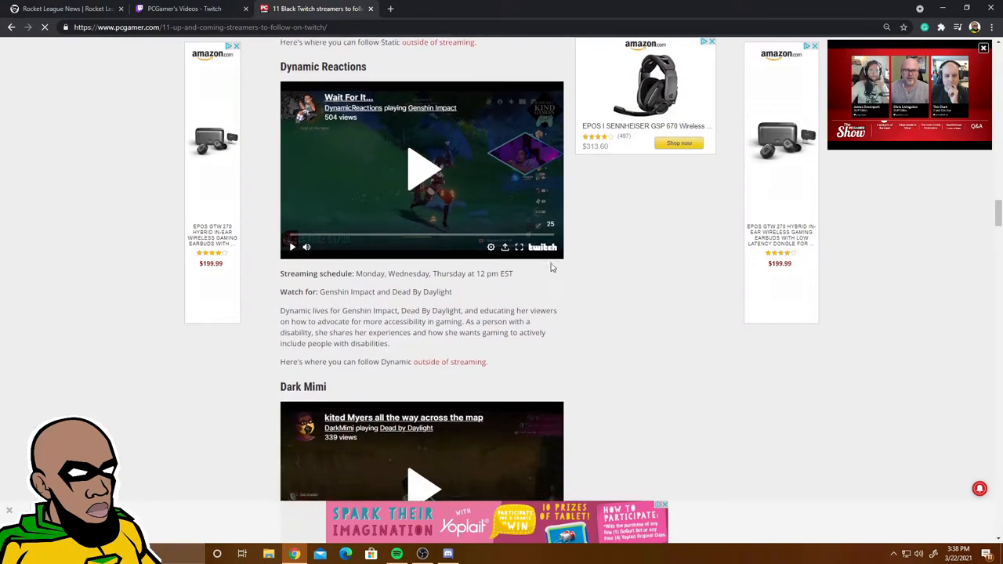
scroll(down, 3)
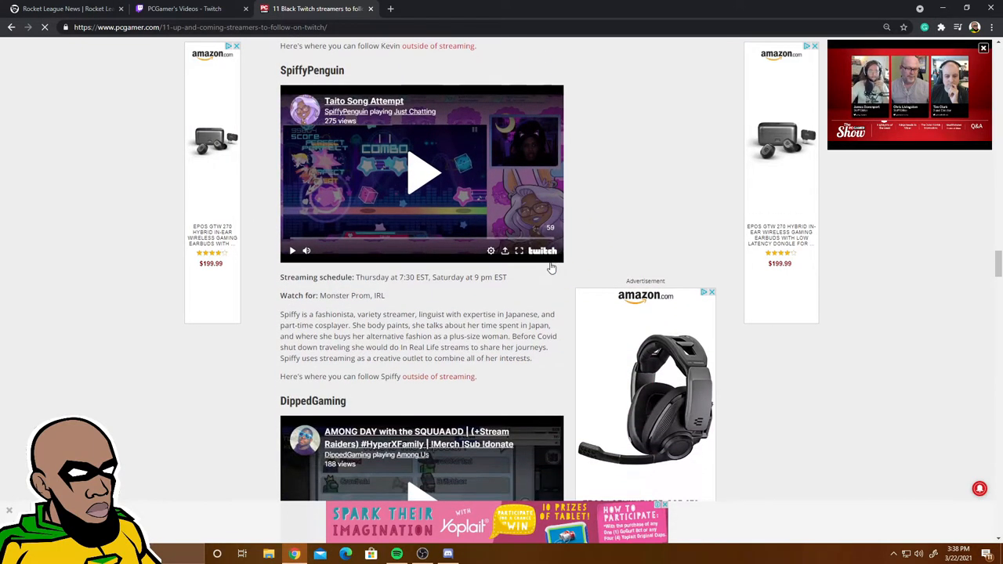
scroll(down, 3)
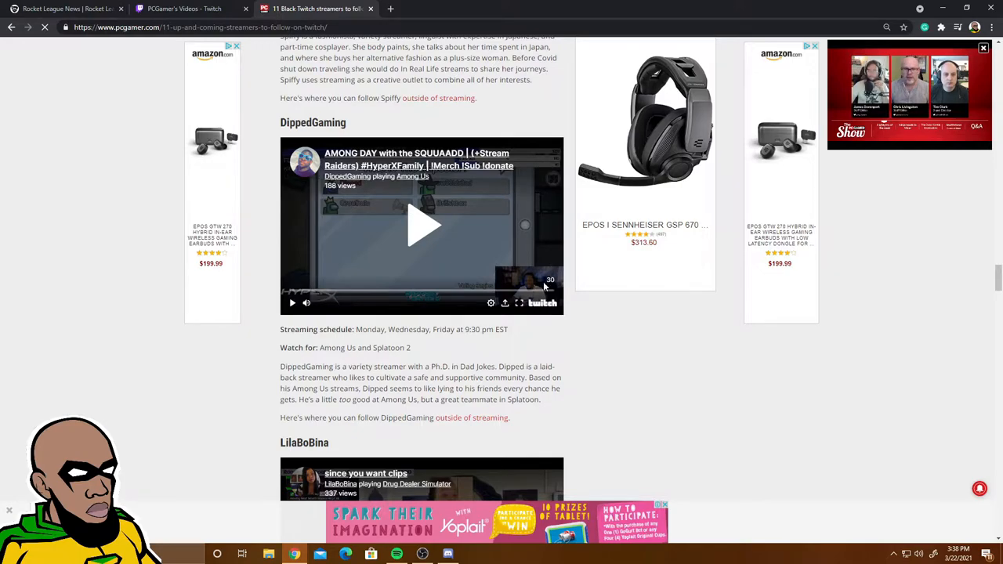
scroll(down, 3)
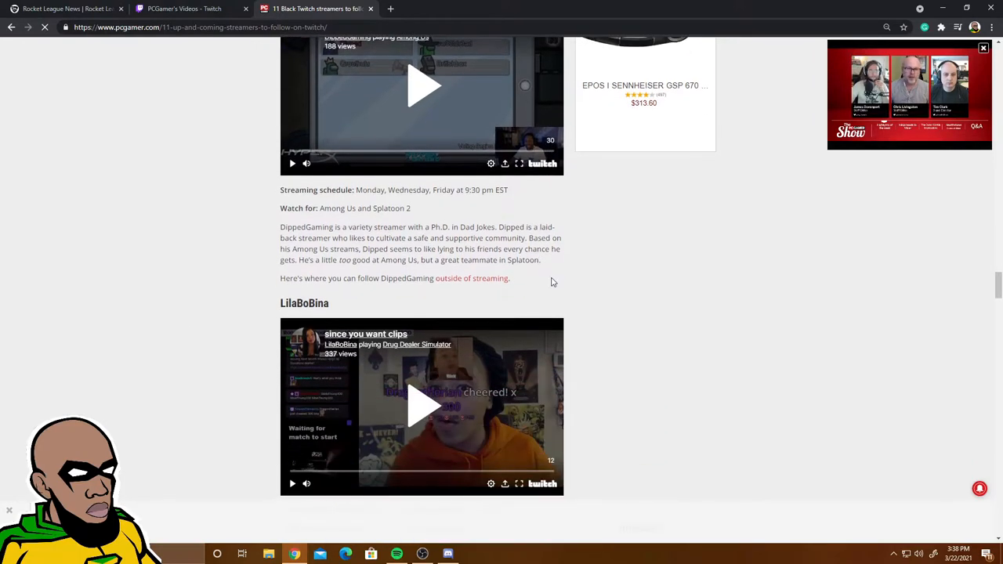
scroll(down, 3)
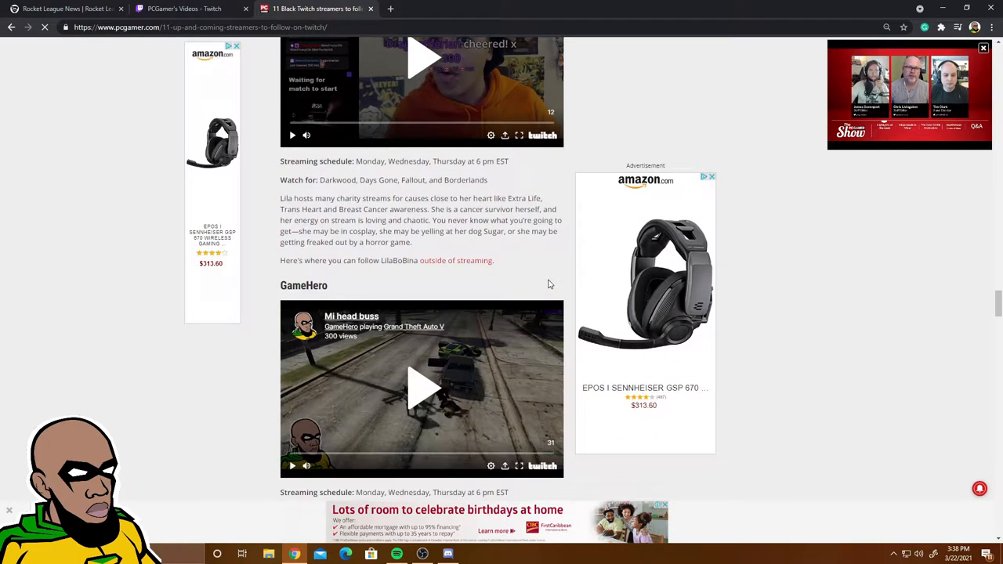
scroll(down, 3)
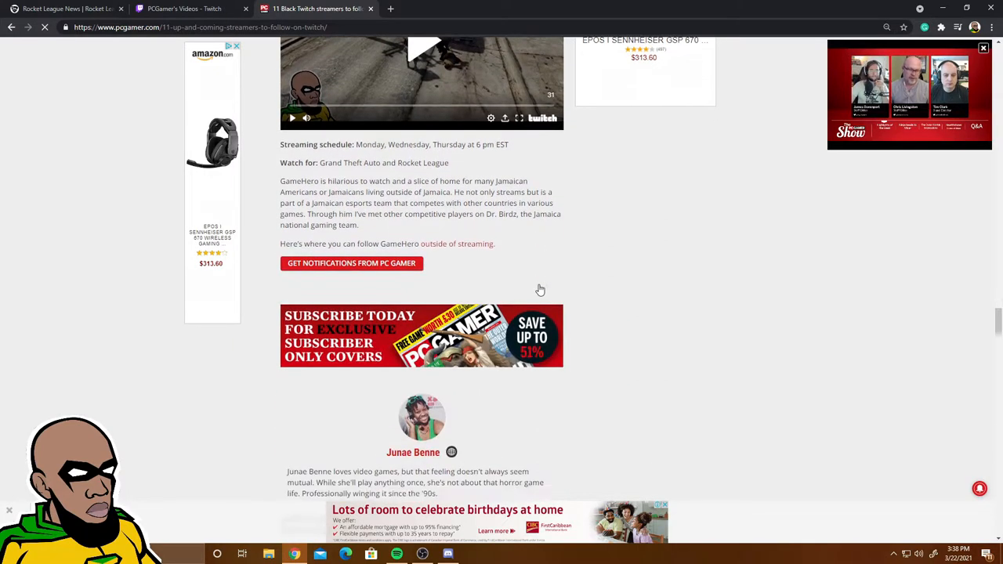
scroll(down, 3)
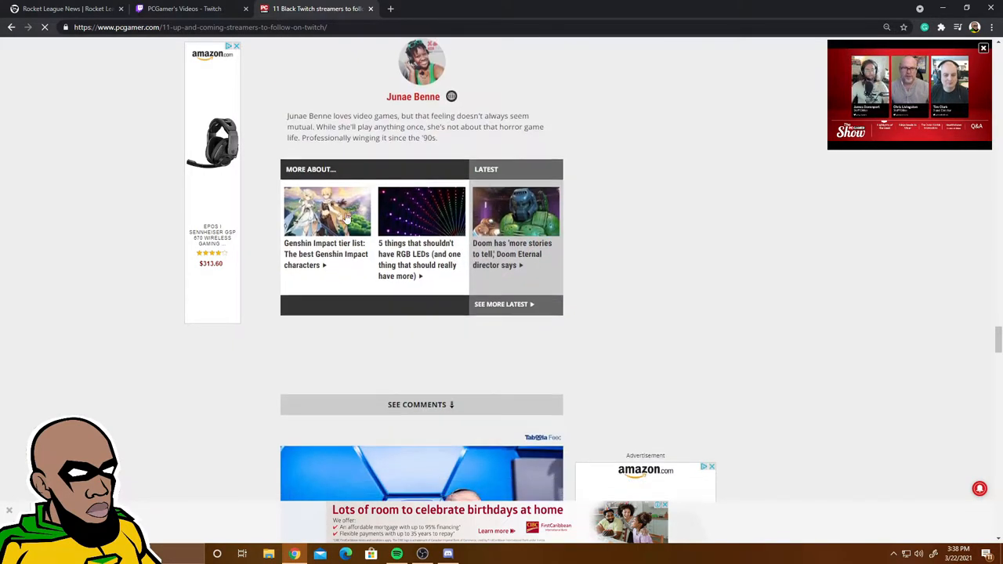
- Leave the Twitch VOD tab and land on the Rocket League news page
click(185, 10)
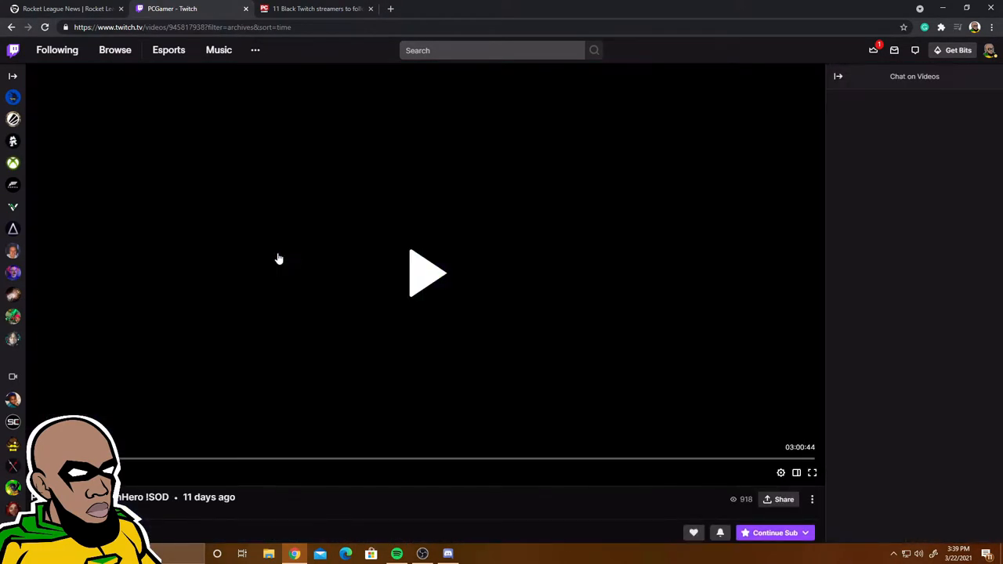
click(427, 273)
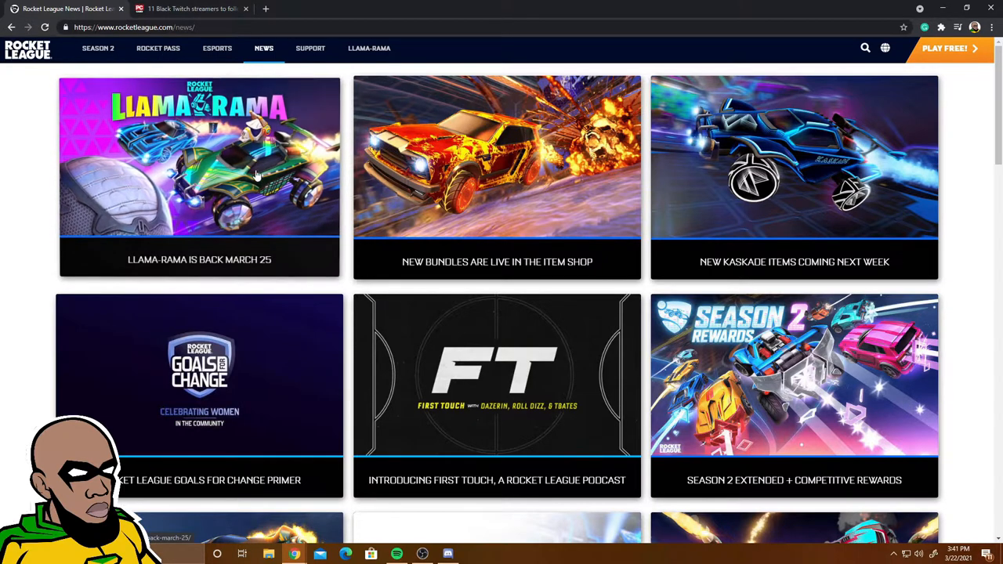
- Open the Llama-Rama Is Back article and scroll to its item slideshow
click(199, 157)
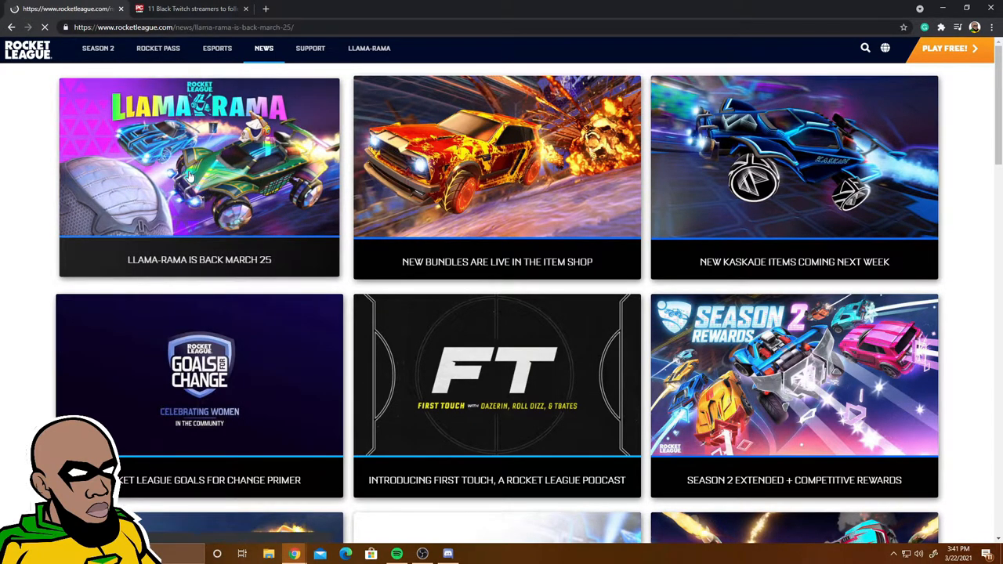
click(199, 157)
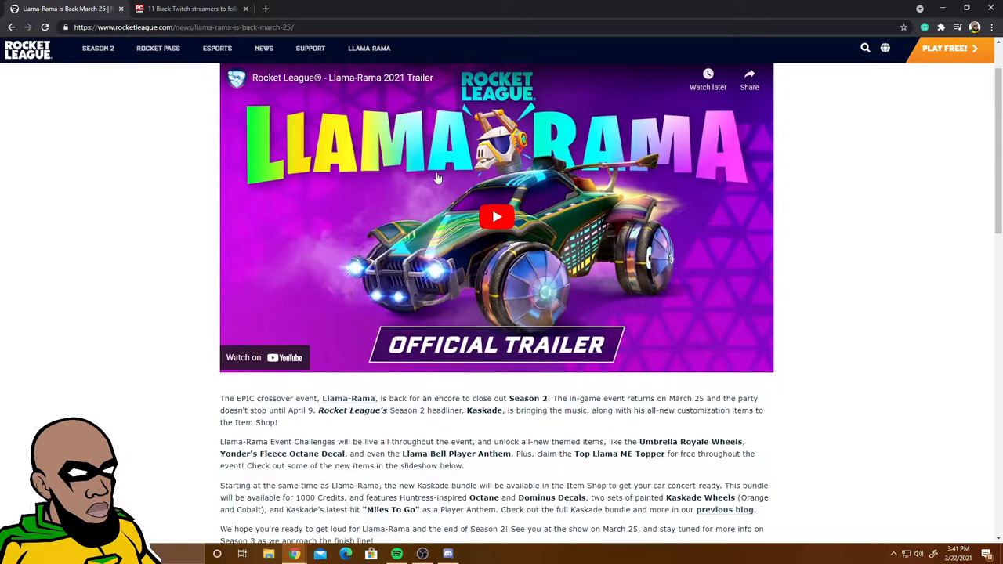
scroll(down, 3)
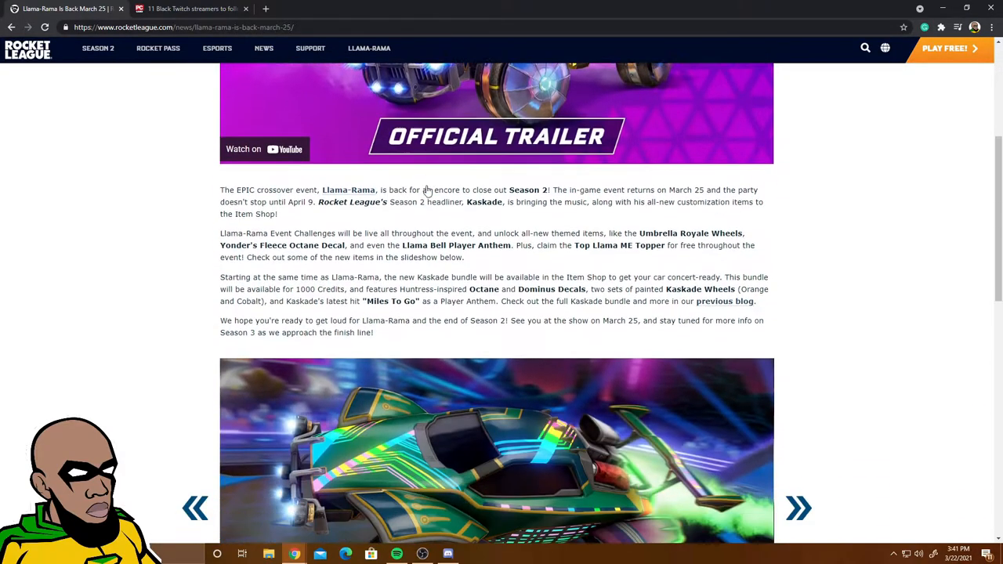
scroll(down, 3)
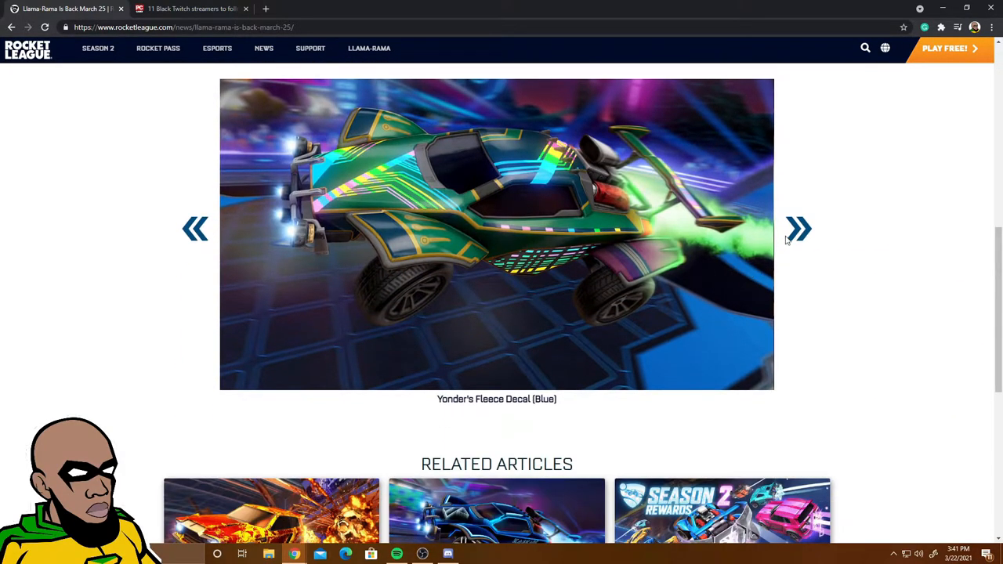
- Page the slideshow through Top Llama Topper, Extra Ordinary title, Umbrella Royale Wheels and Yonder's Fleece Decal
click(800, 229)
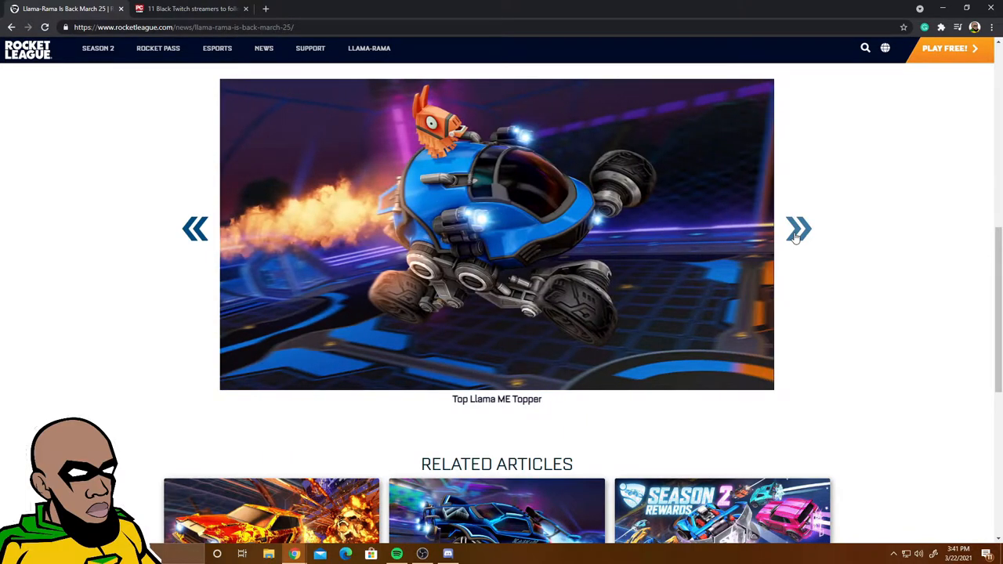
click(800, 229)
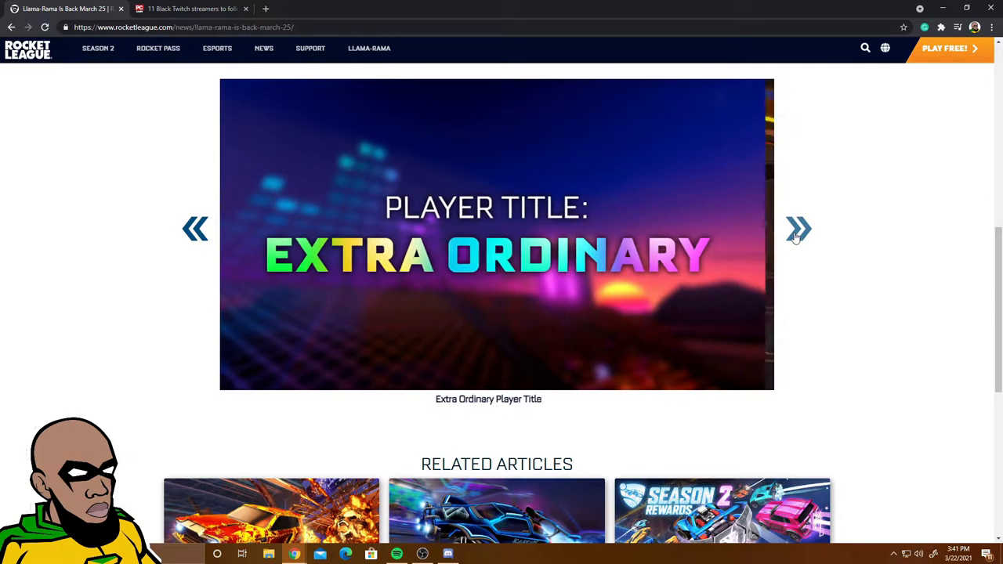
click(800, 229)
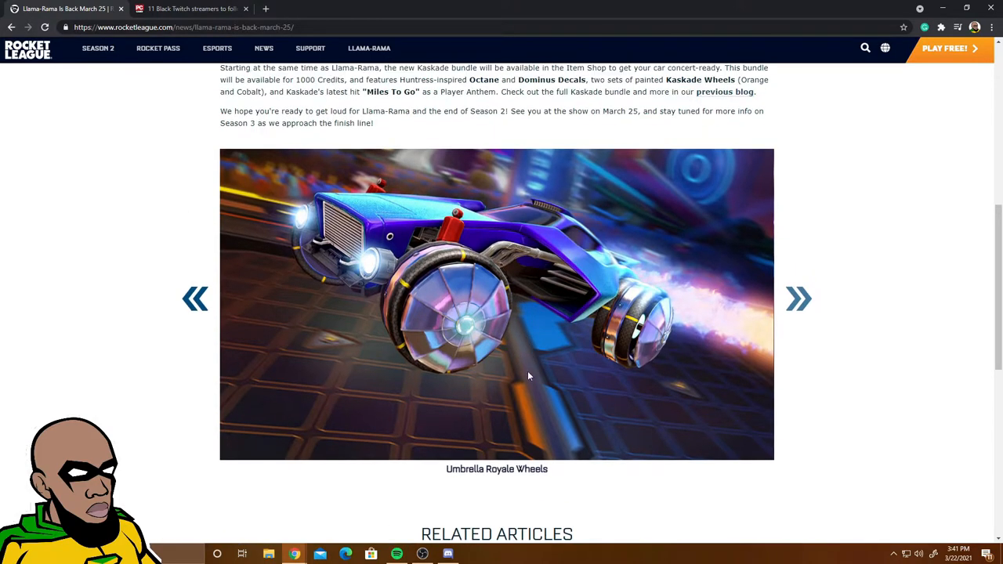
mouse_move(445, 414)
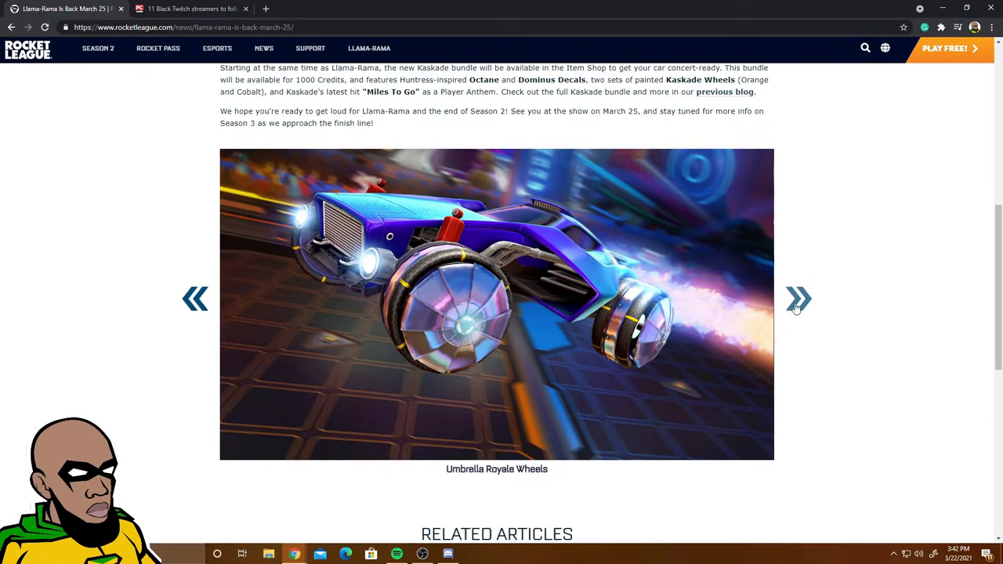
click(800, 298)
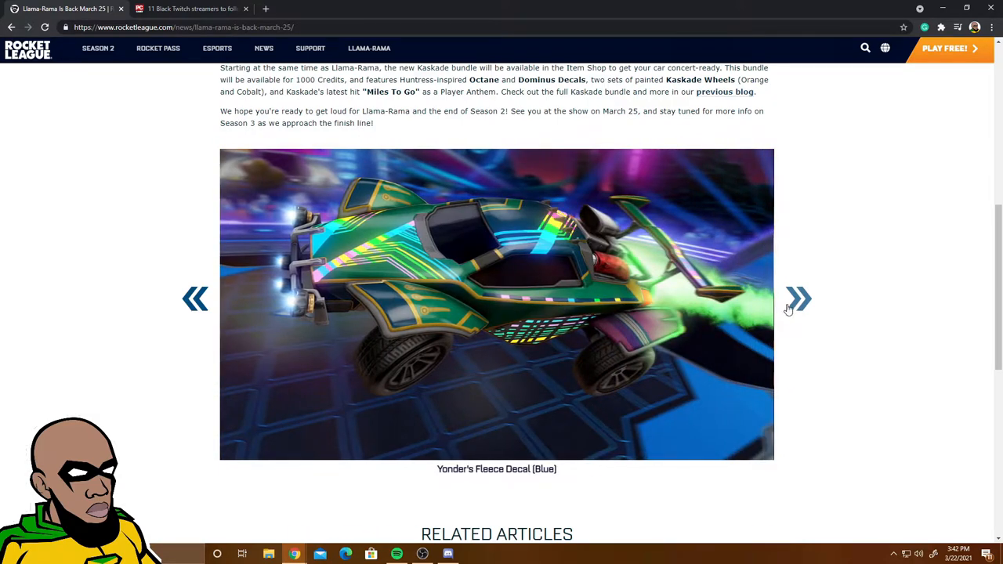
click(799, 297)
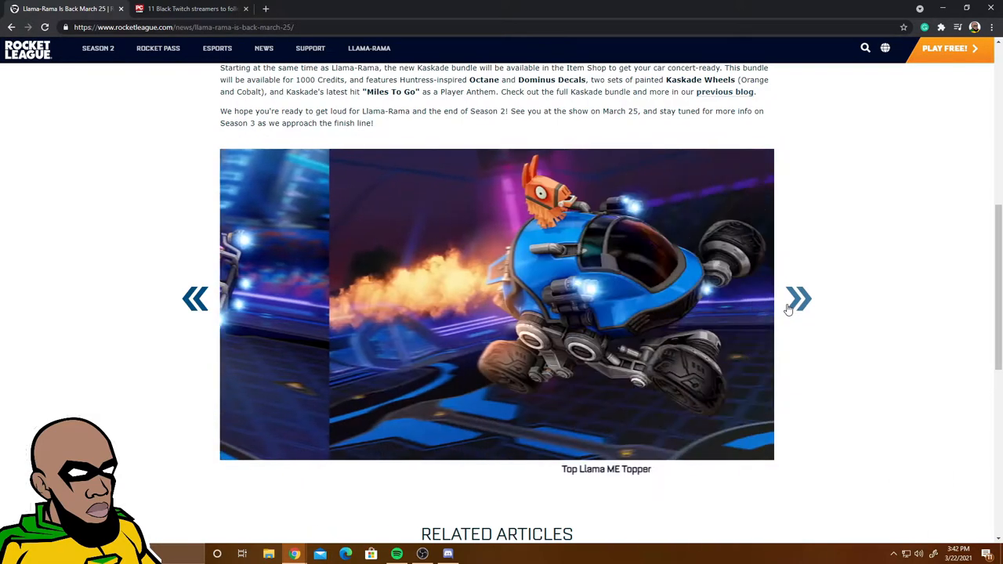
click(798, 298)
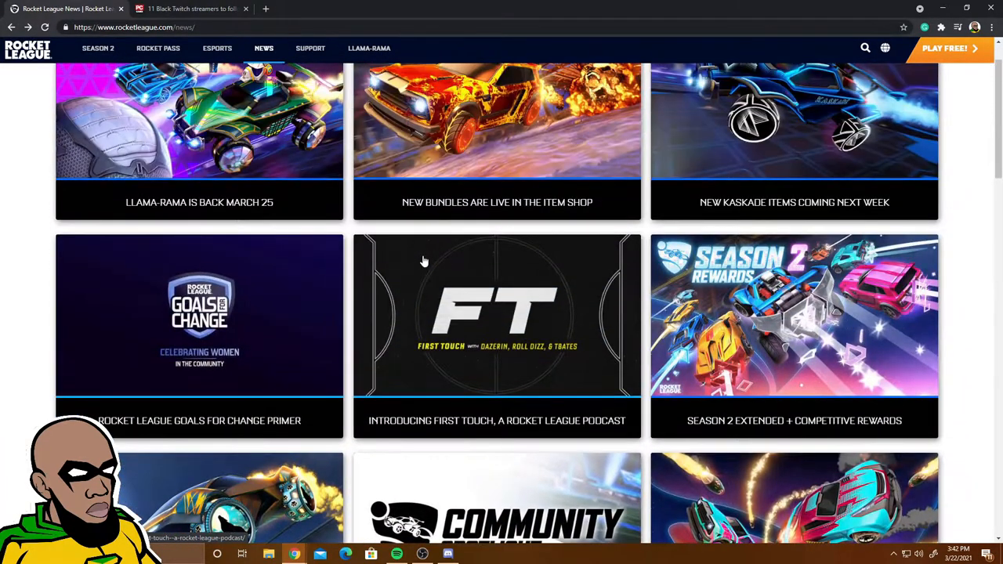
- Open the New Bundles Are Live article and scroll through all three bundle lists
click(497, 125)
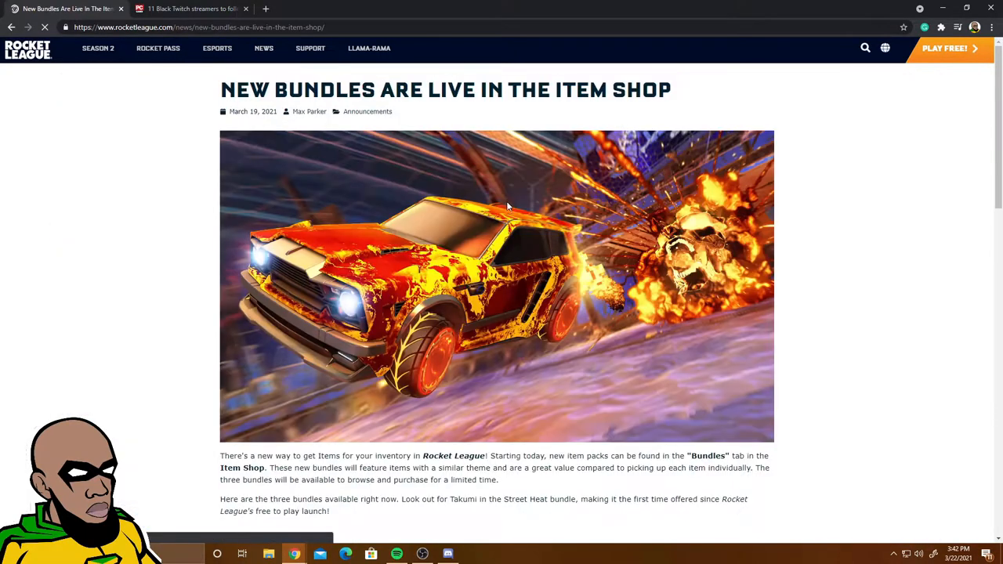
scroll(down, 3)
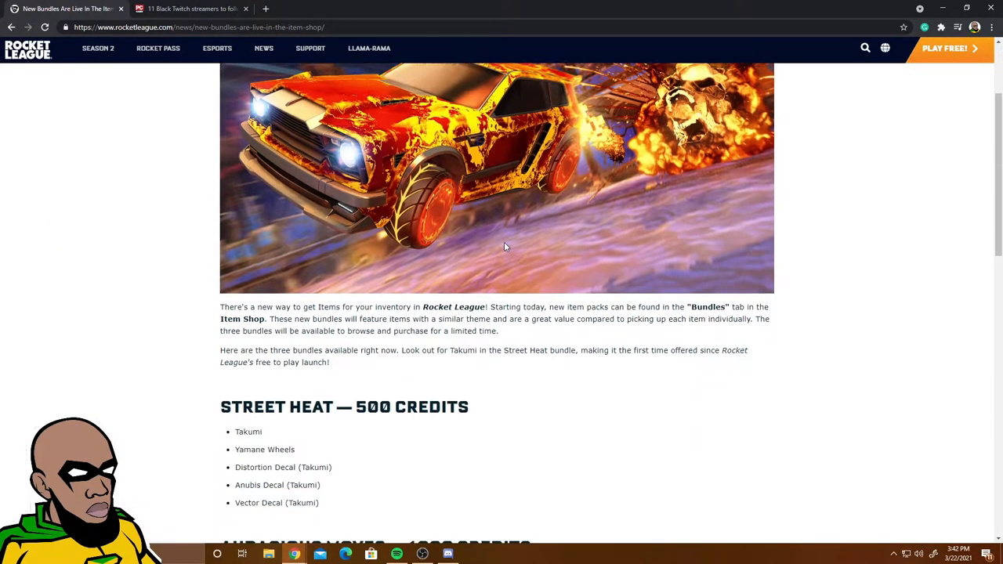
scroll(down, 3)
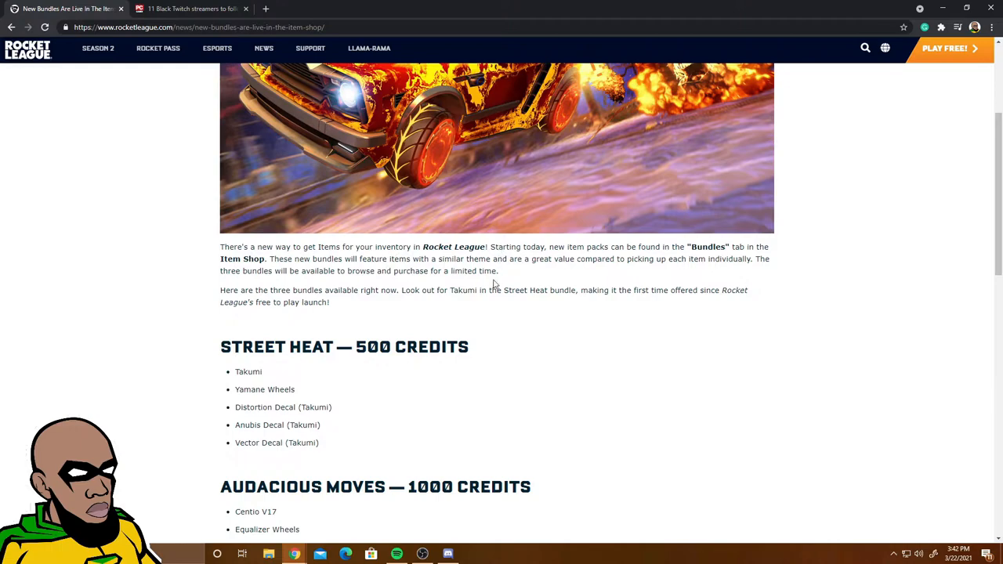
scroll(down, 3)
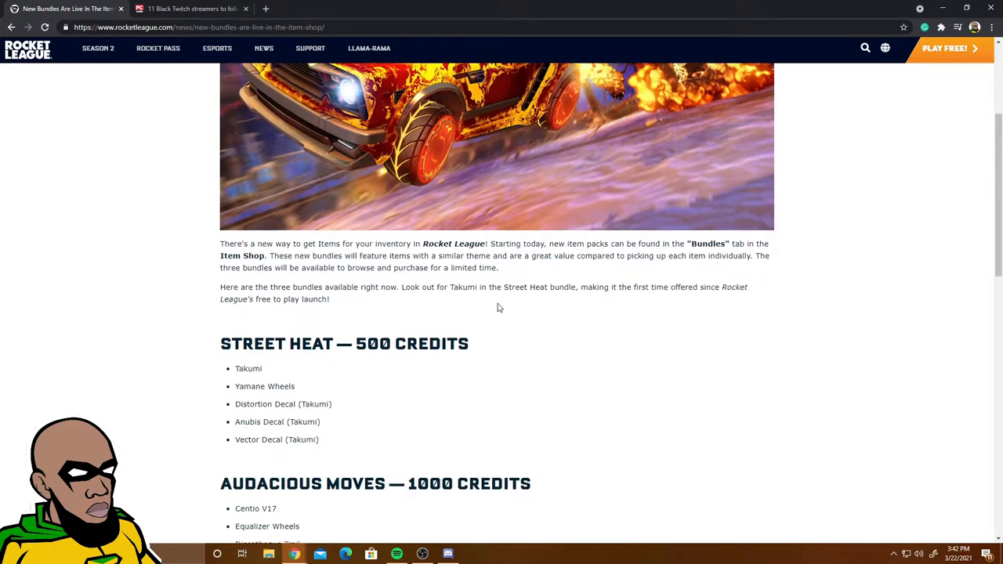
scroll(down, 3)
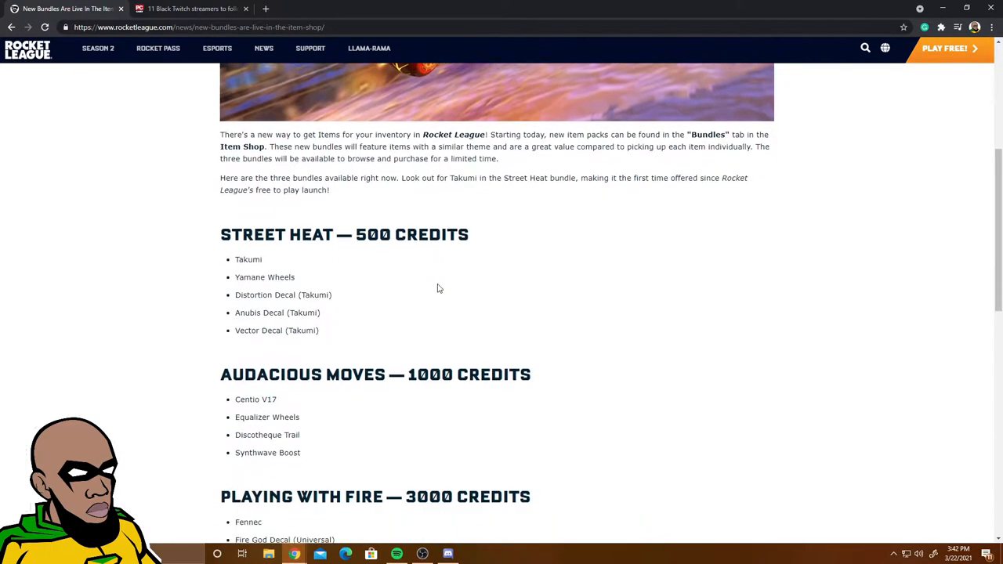
scroll(down, 3)
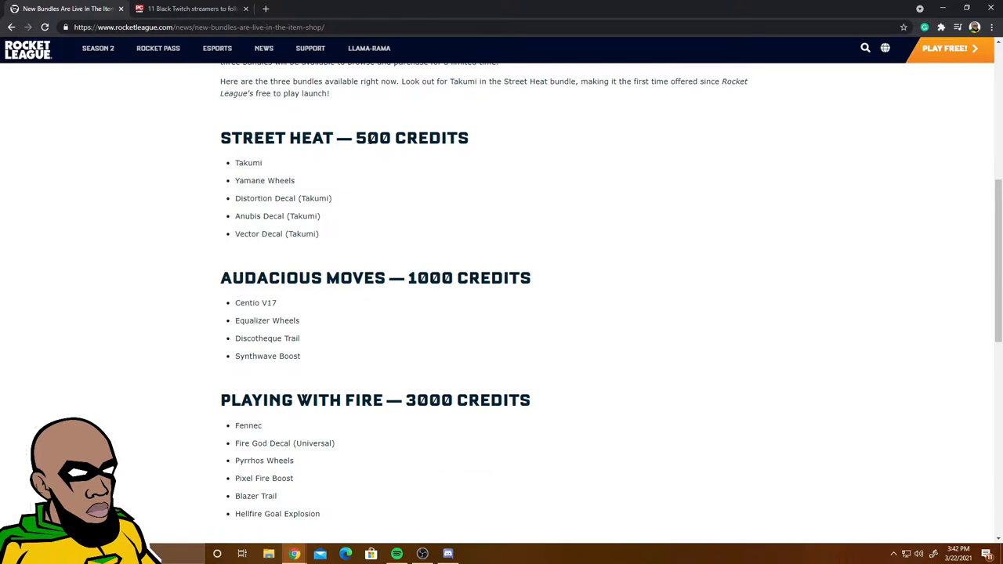
mouse_move(332, 167)
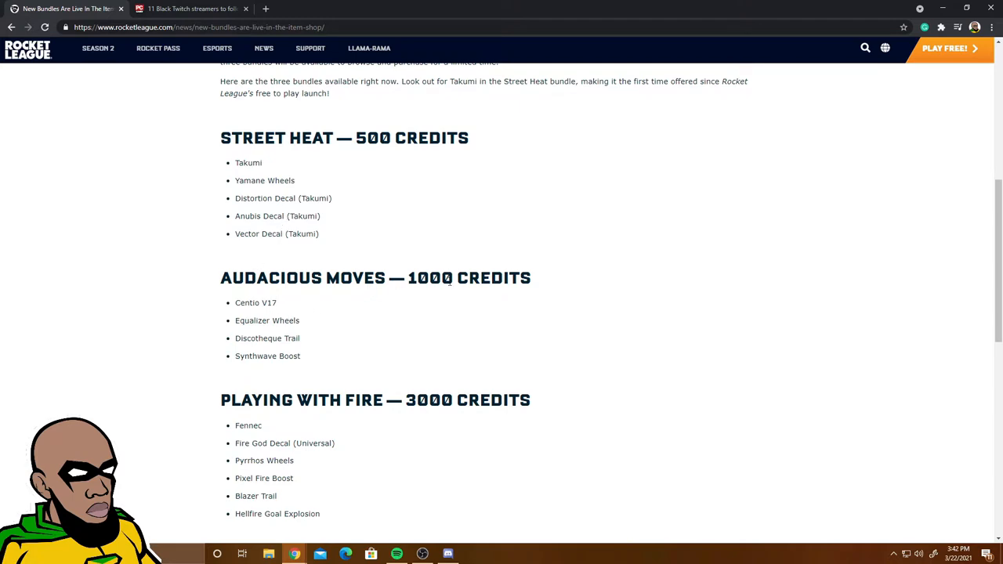
mouse_move(276, 312)
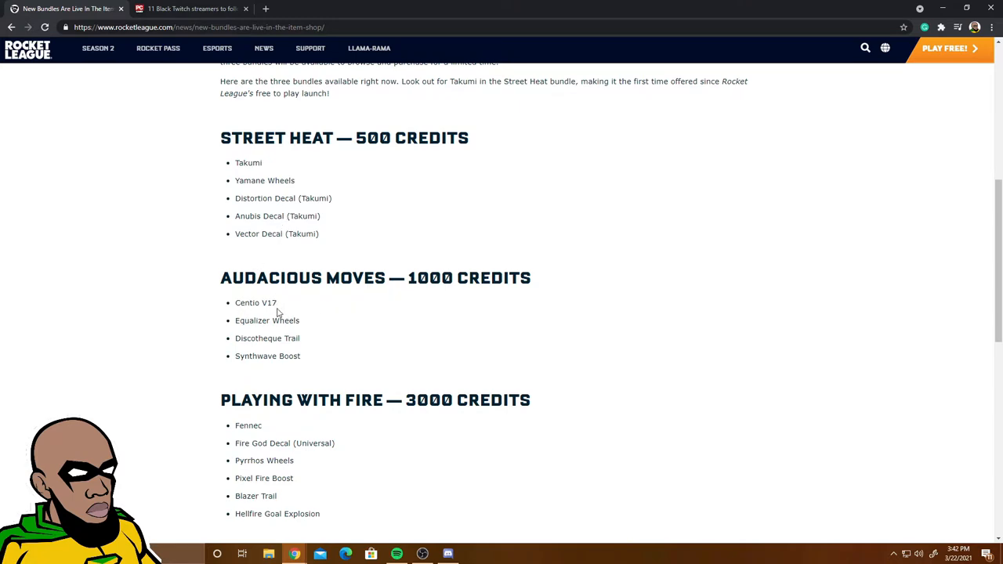
scroll(down, 3)
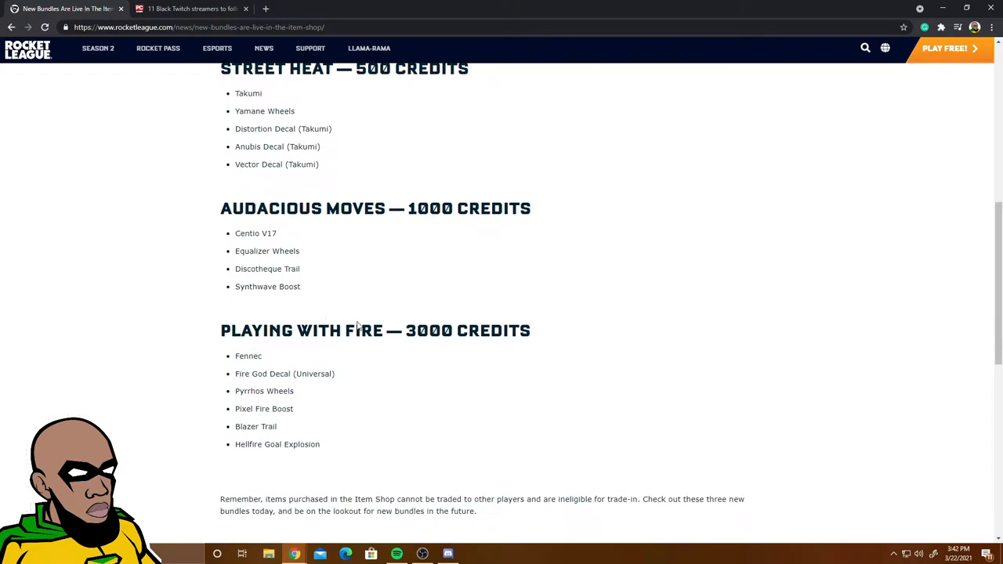
scroll(down, 3)
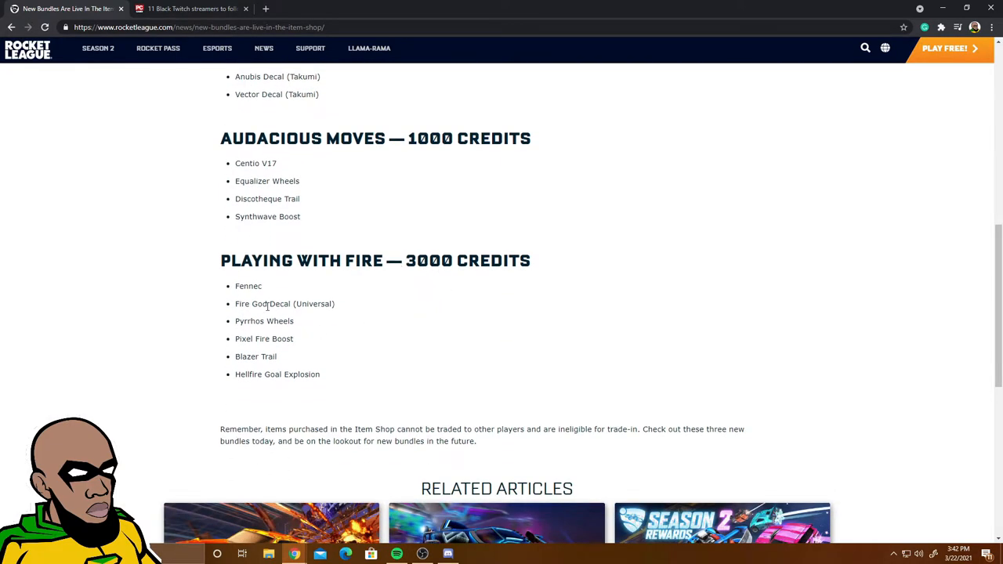
scroll(up, 3)
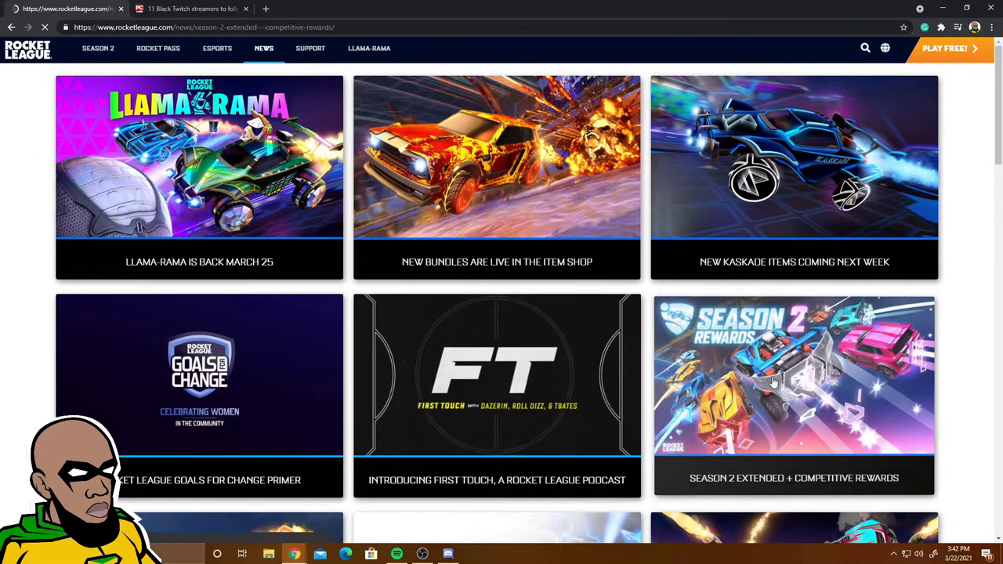
- Open the Season 2 Extended rewards article and read down to its rank reward list
click(793, 395)
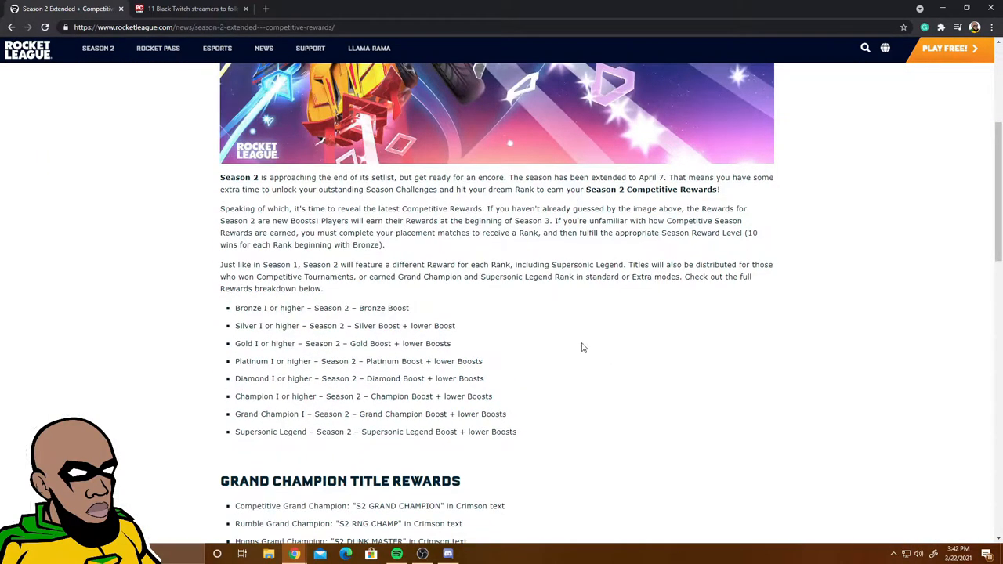
mouse_move(420, 361)
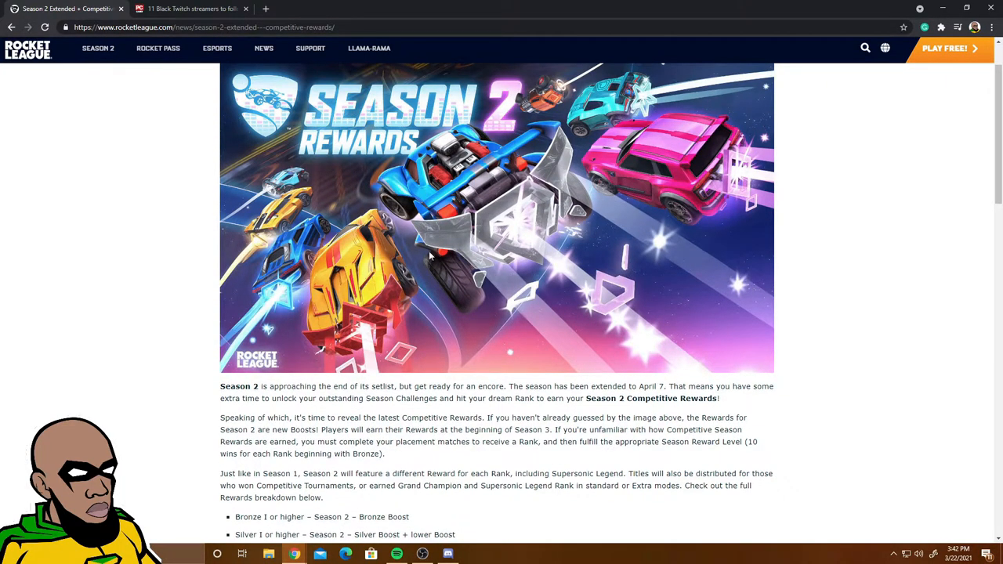
mouse_move(713, 169)
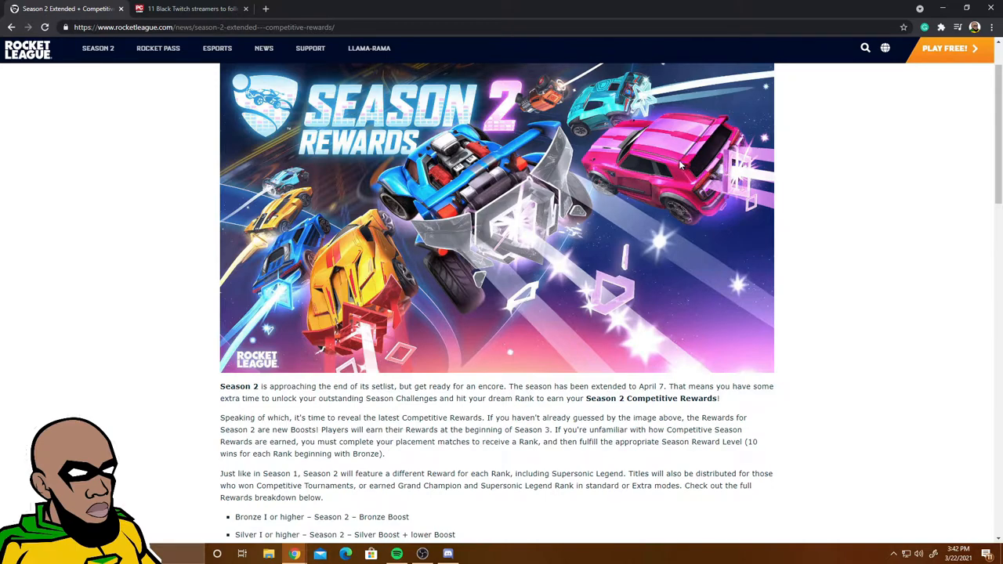
mouse_move(415, 235)
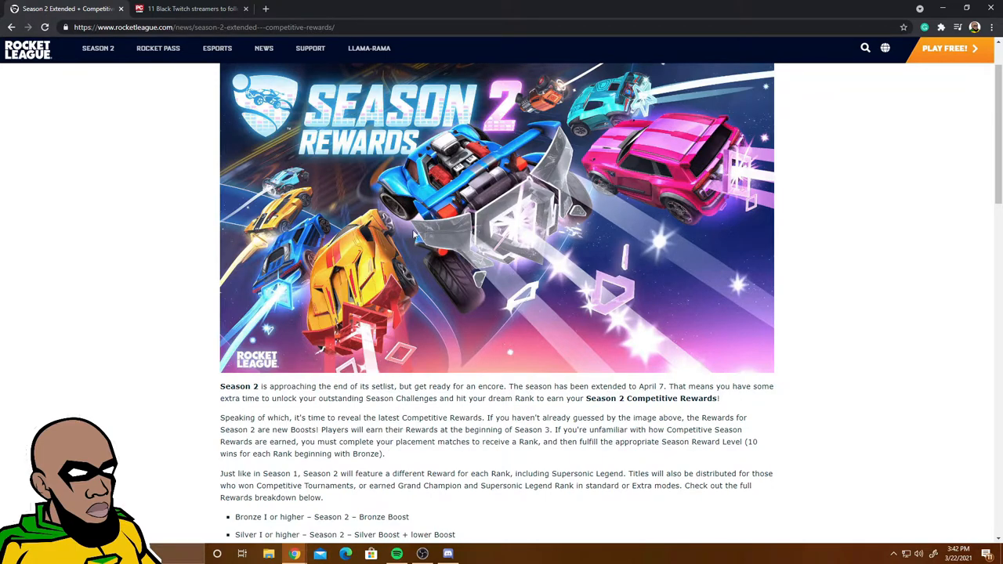
mouse_move(329, 217)
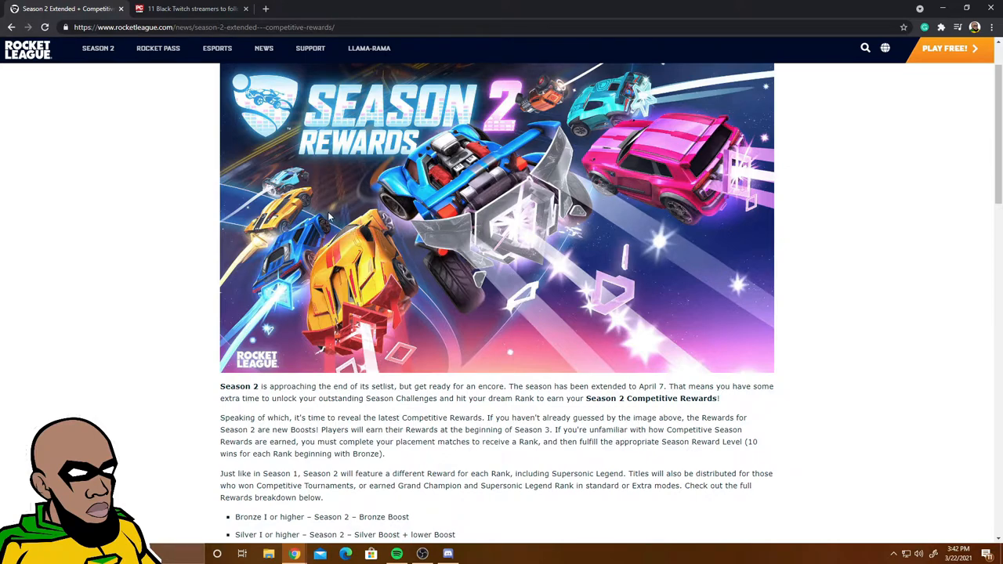
mouse_move(391, 265)
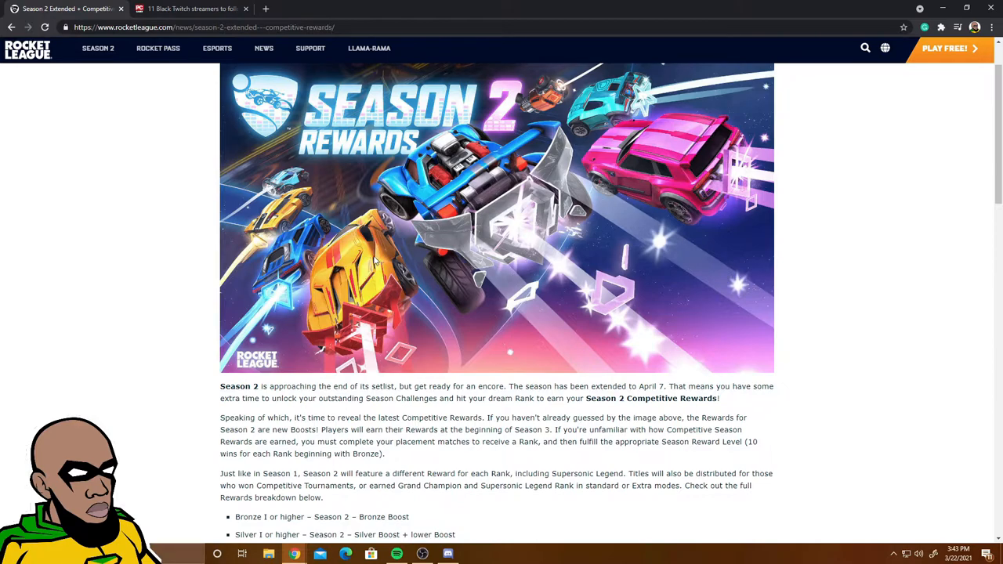
scroll(down, 3)
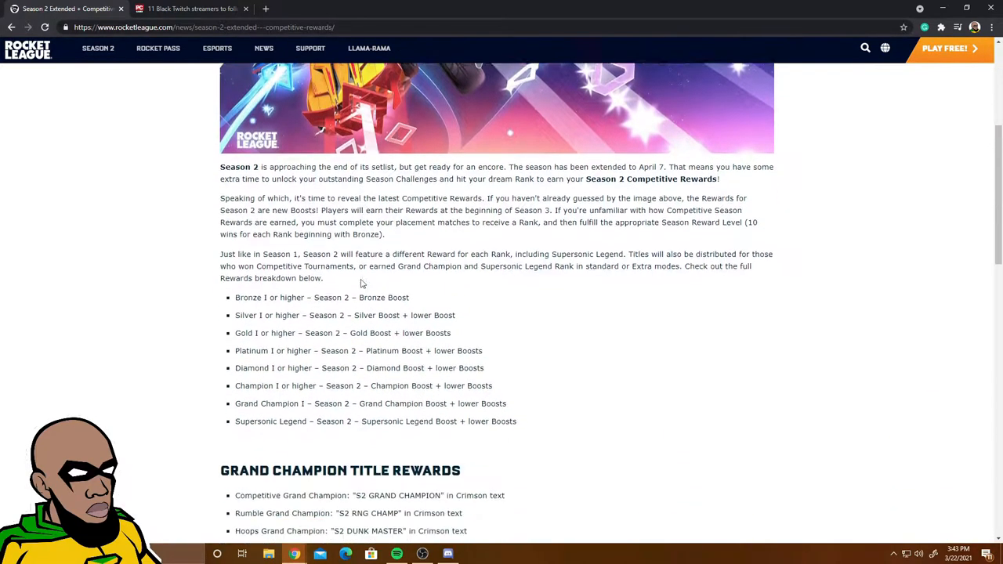
scroll(down, 3)
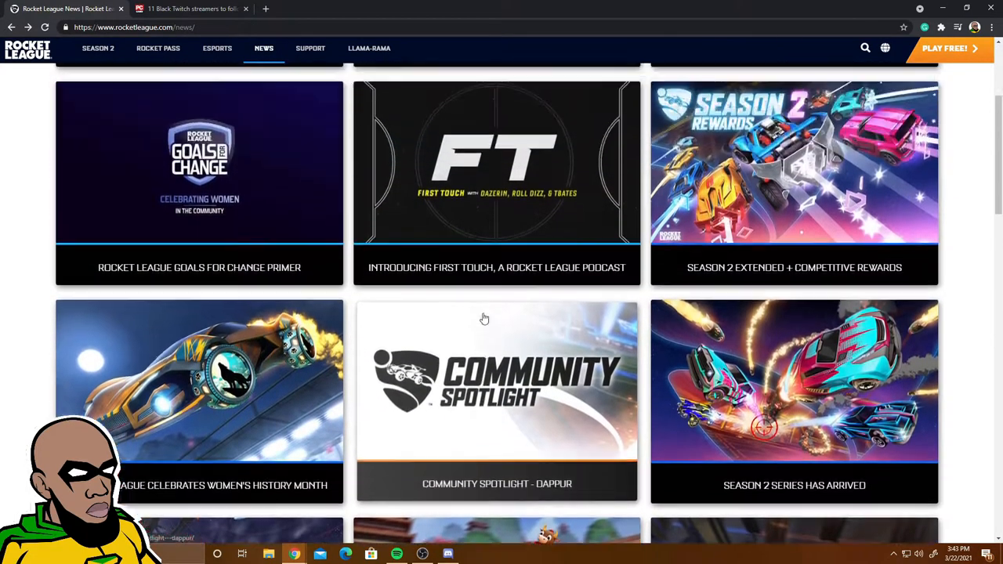
scroll(up, 3)
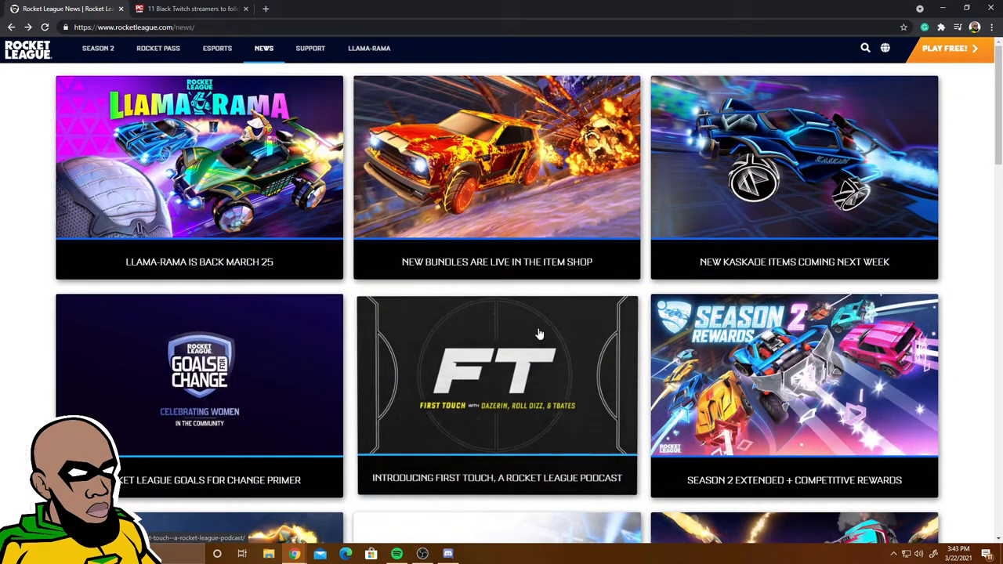
click(200, 395)
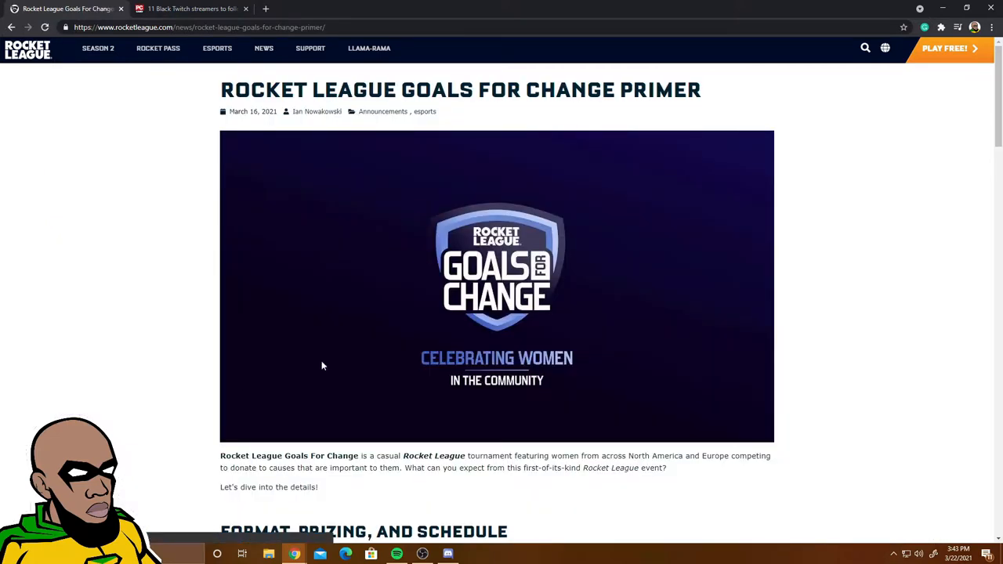
mouse_move(424, 323)
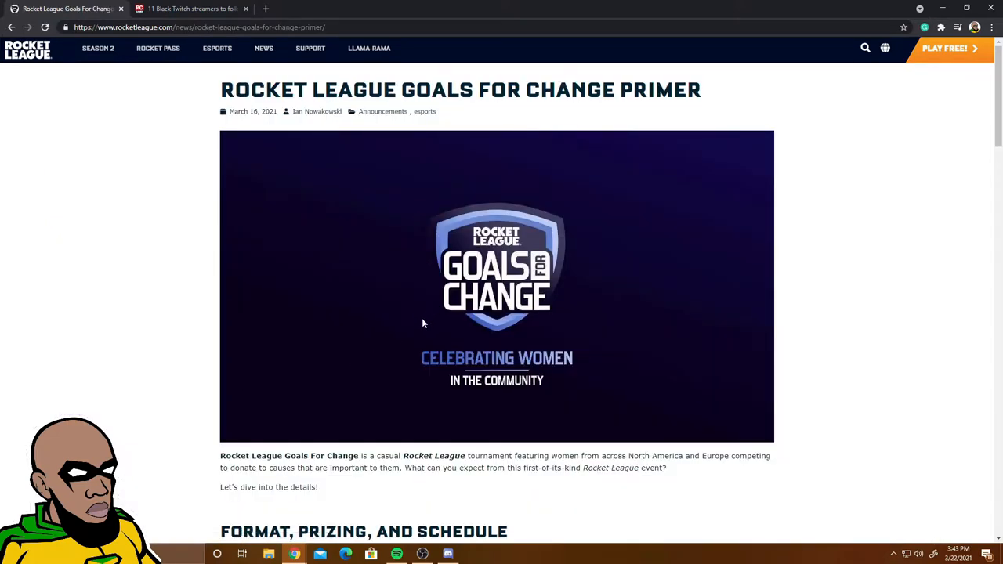
scroll(down, 3)
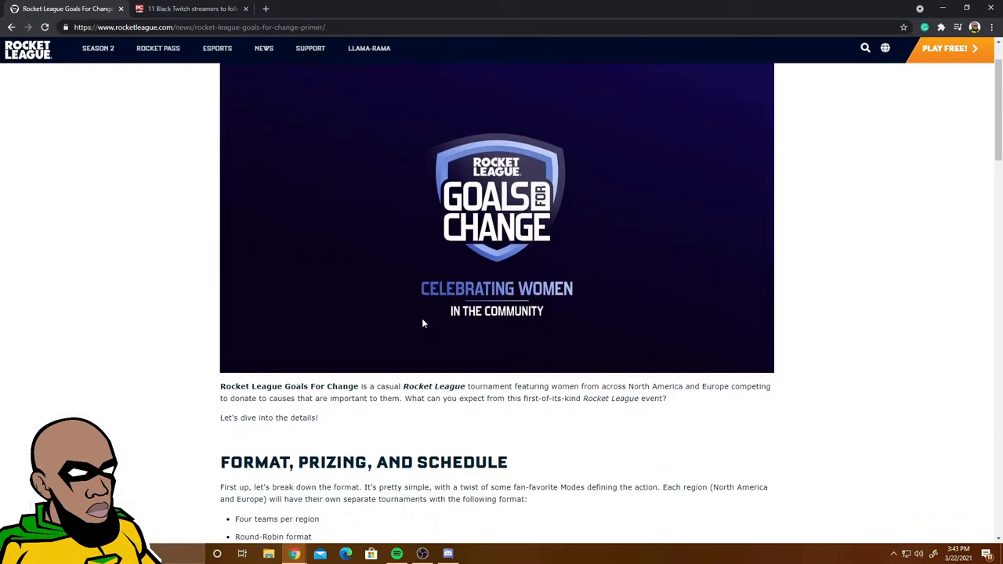
scroll(down, 3)
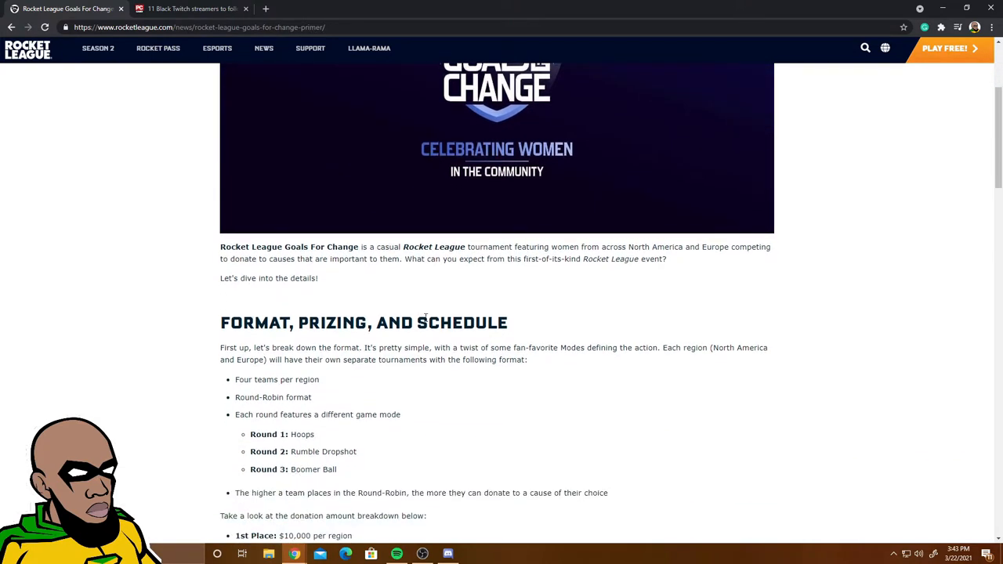
mouse_move(515, 276)
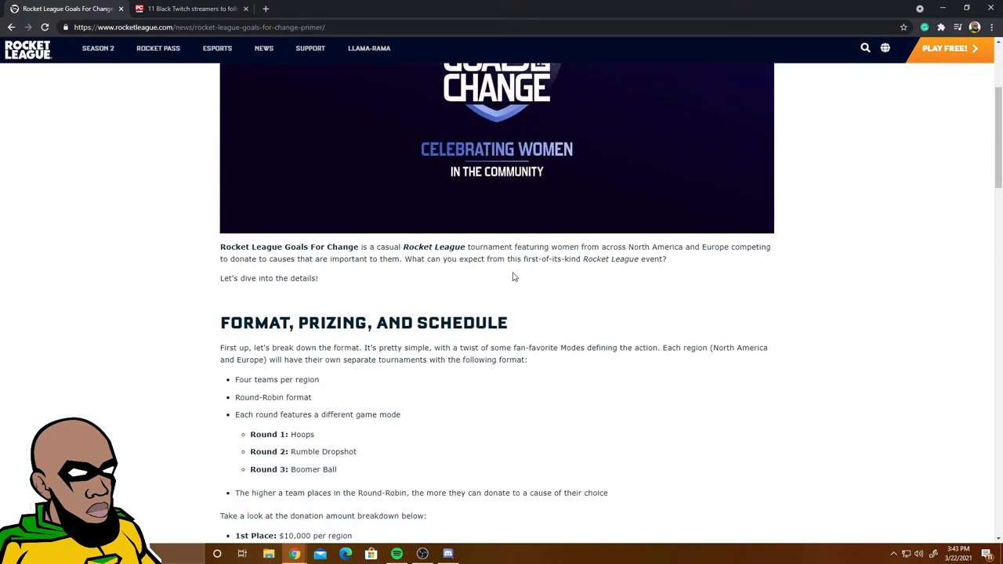
scroll(down, 3)
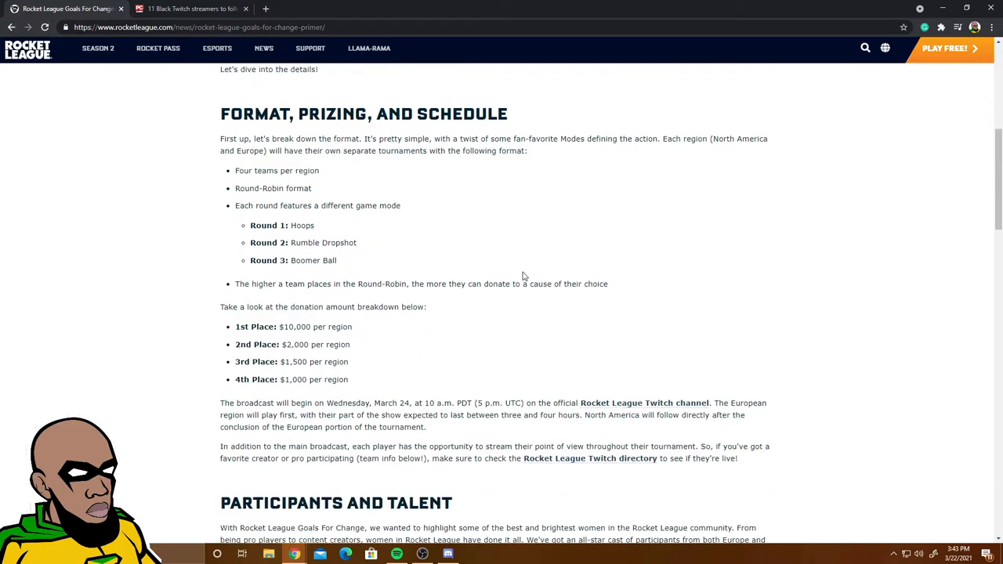
scroll(down, 3)
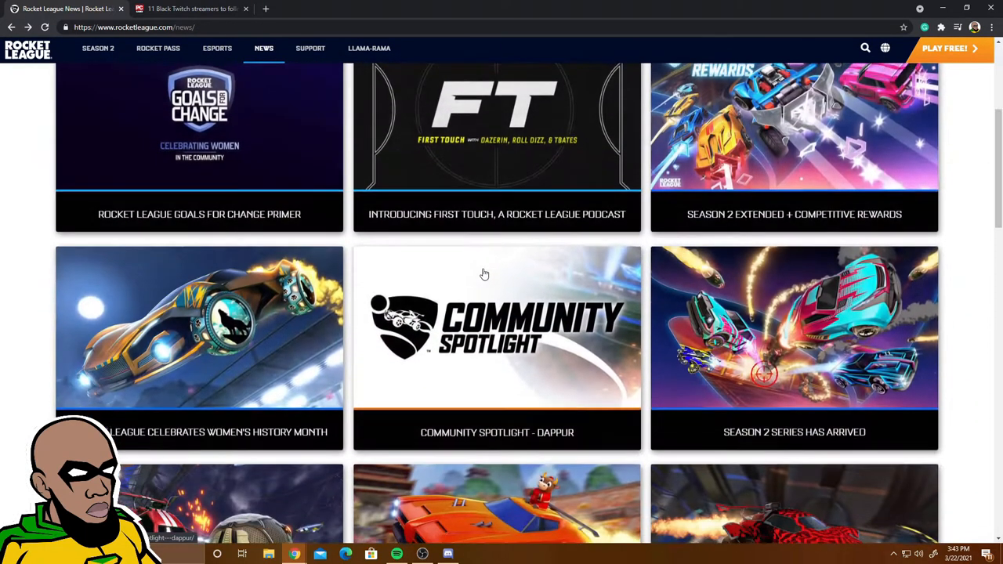
scroll(up, 3)
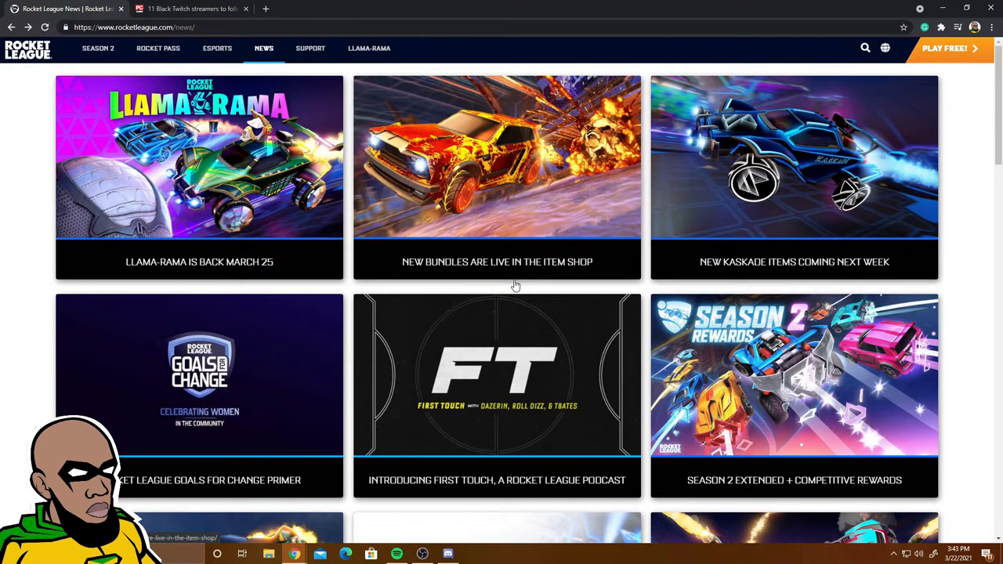
- Open the New Kaskade Items article and scroll down to its item slideshow
click(793, 178)
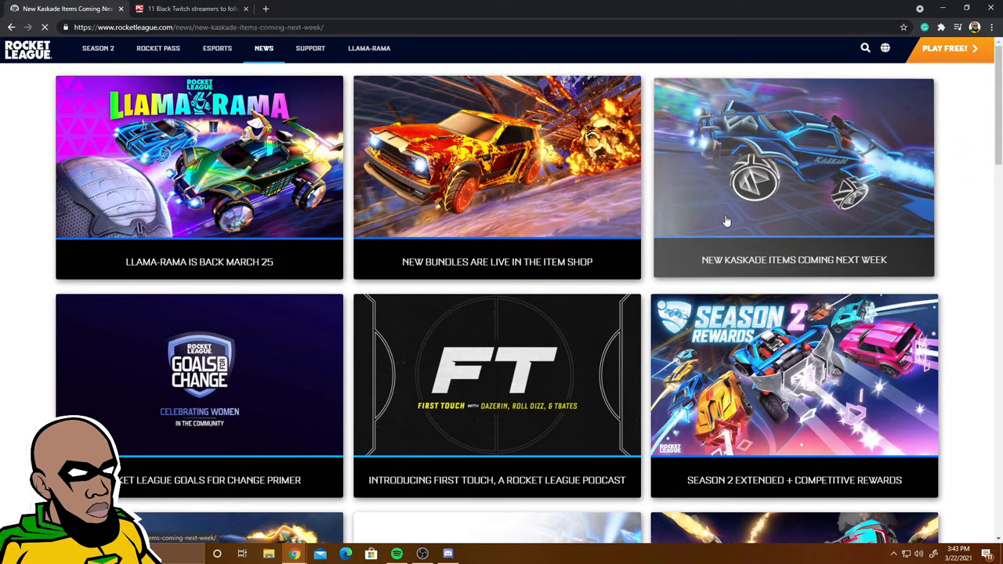
click(793, 179)
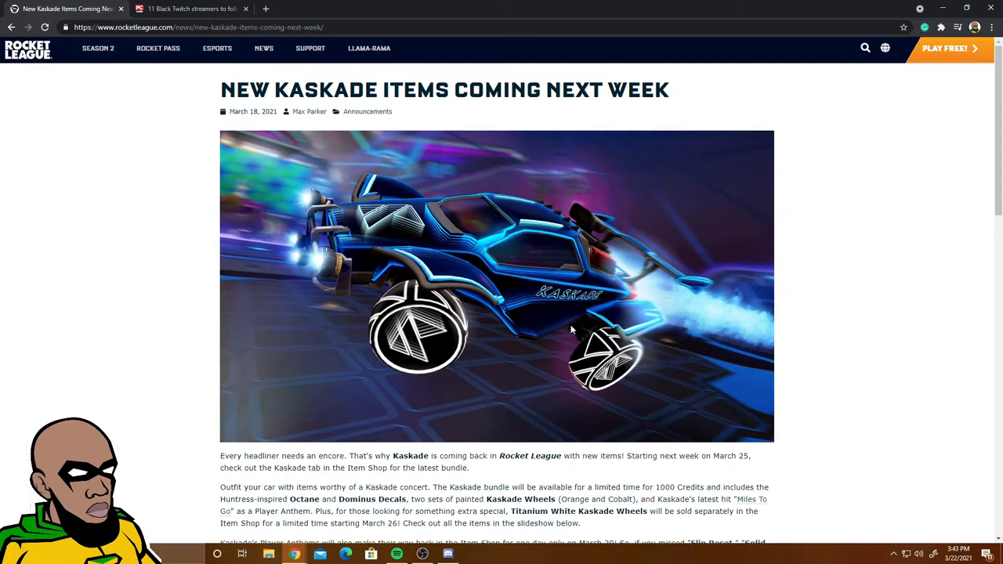
scroll(down, 3)
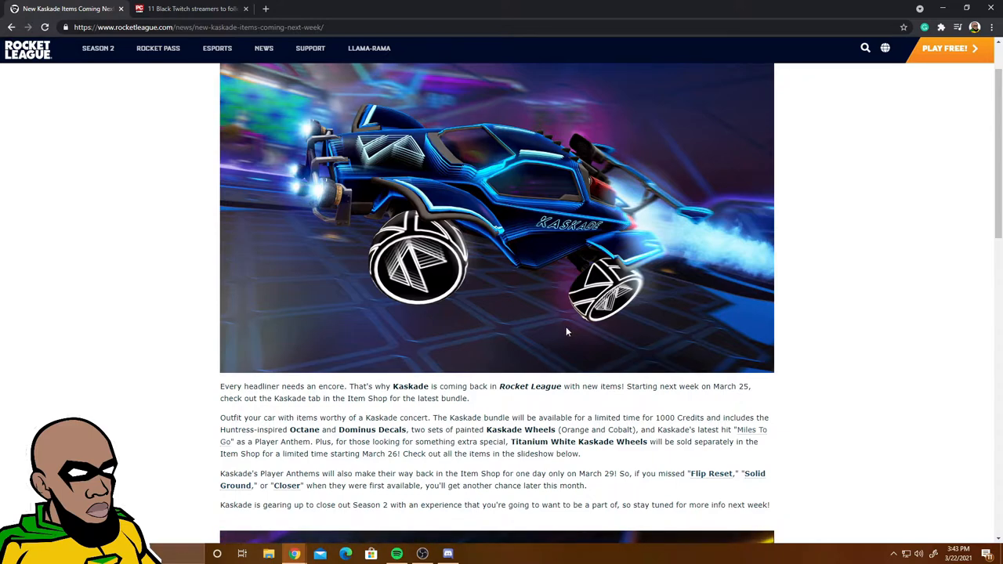
mouse_move(552, 336)
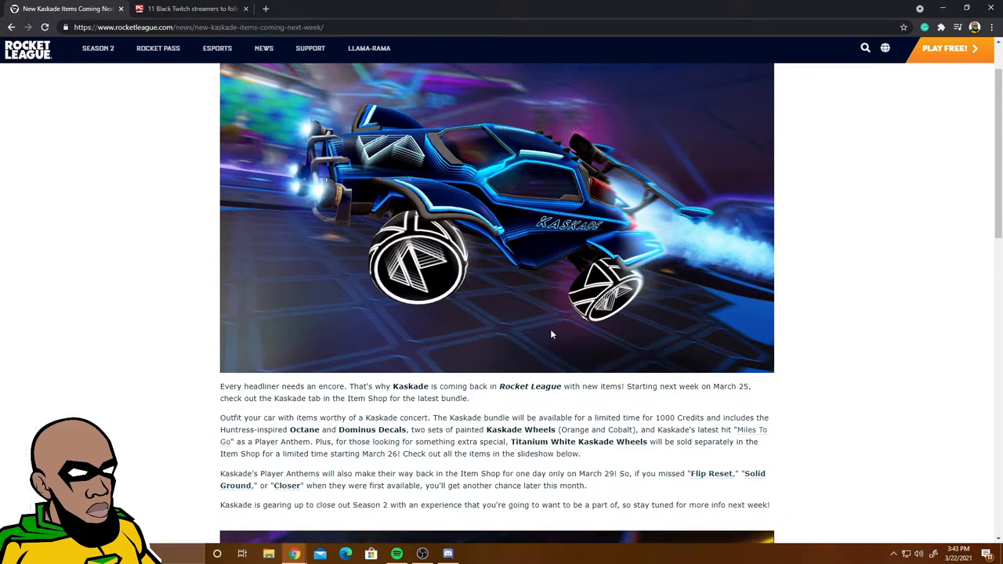
mouse_move(527, 339)
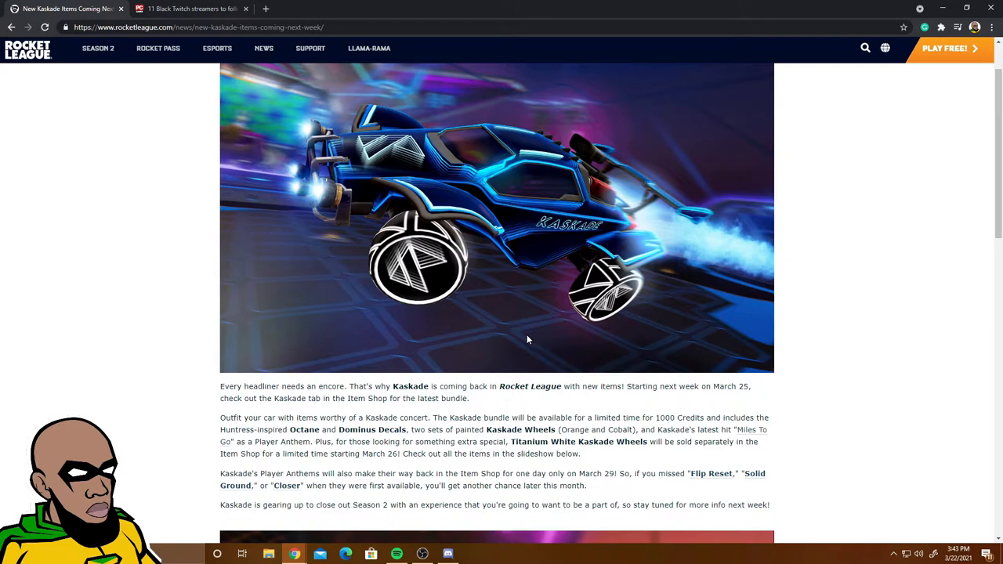
scroll(down, 3)
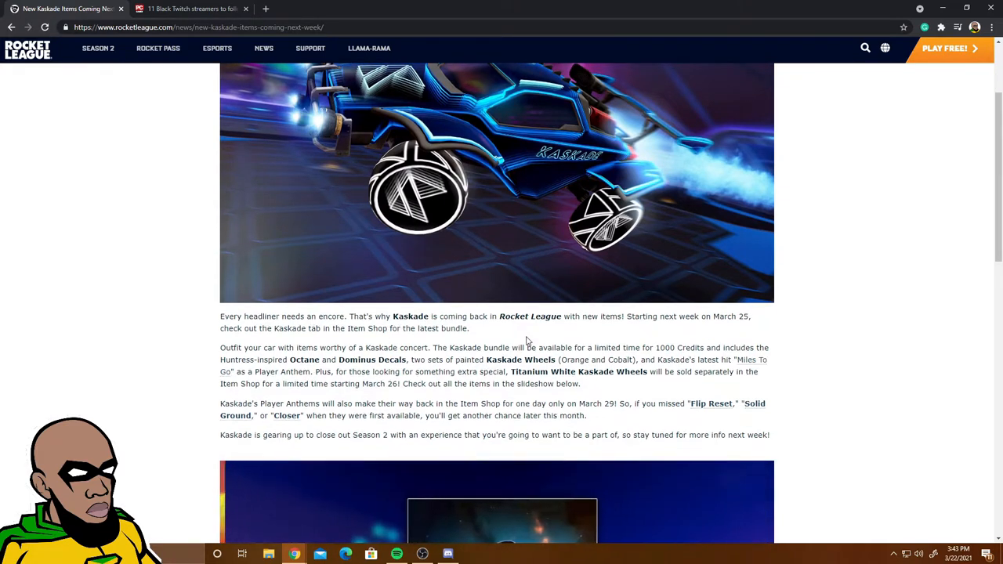
scroll(down, 3)
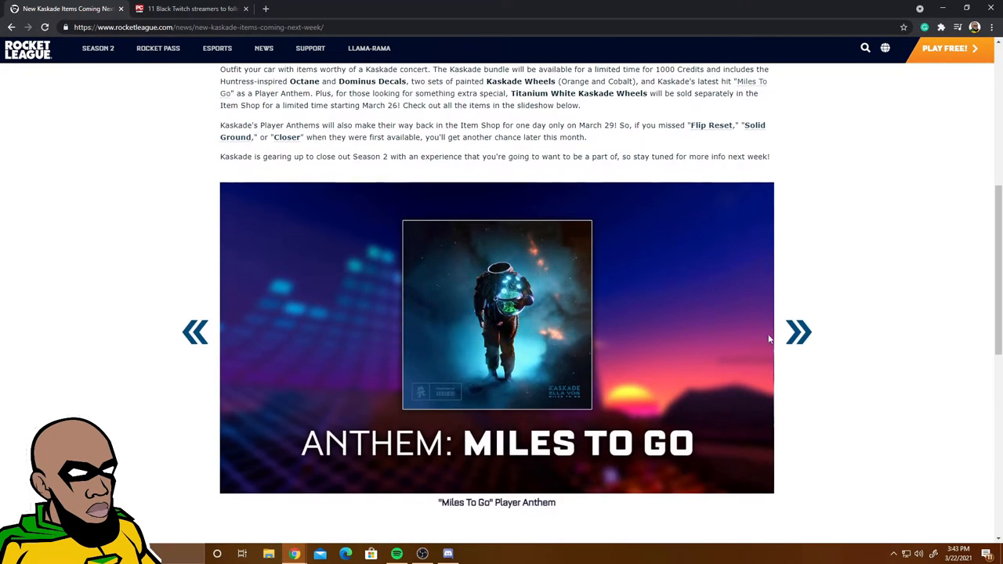
- Page the slideshow through the Kaskade items to Kaskade Wheels (Orange)
click(798, 332)
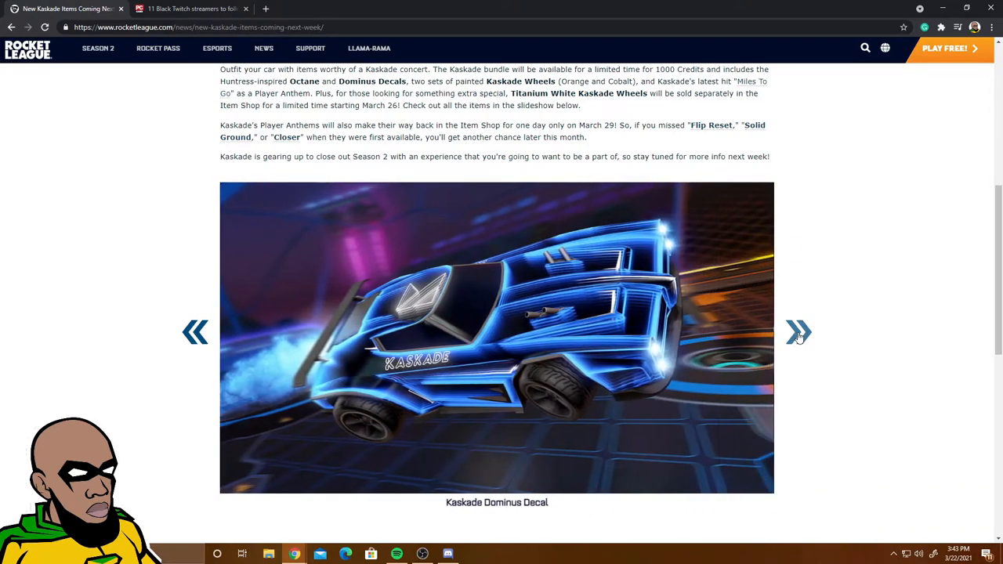
click(799, 331)
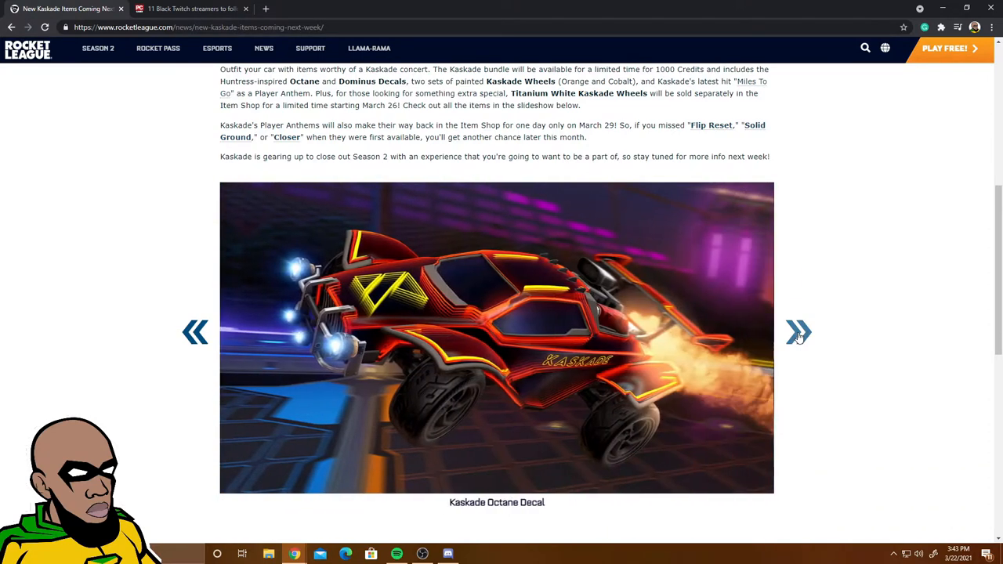
click(798, 333)
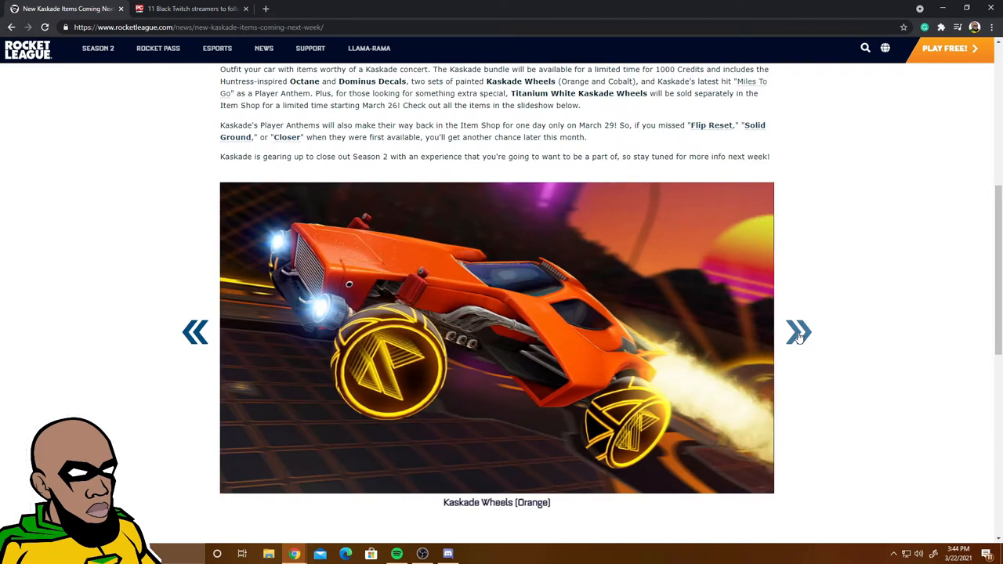
click(799, 333)
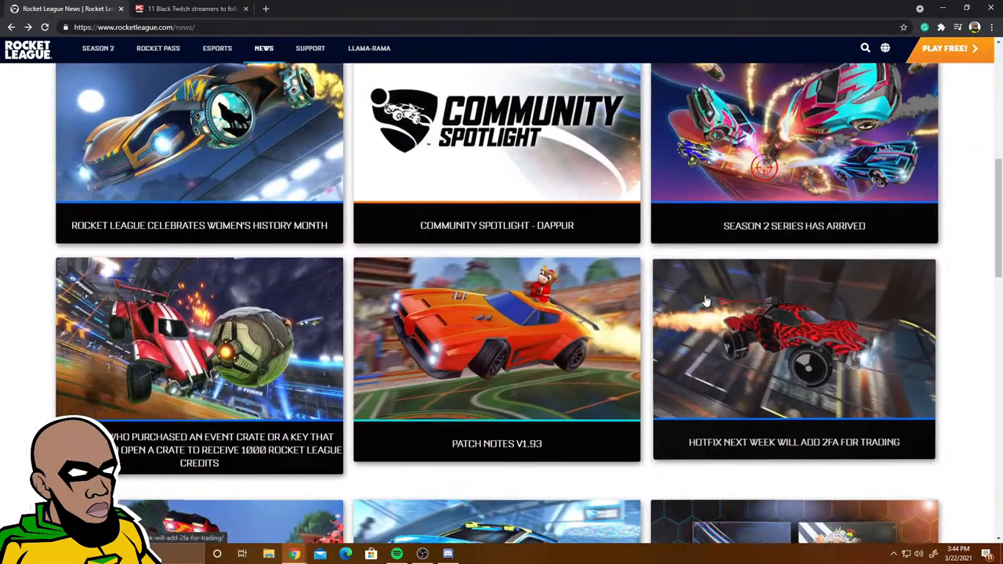
- Scroll the news grid through further headlines, then return to the Twitch VOD tab
scroll(up, 3)
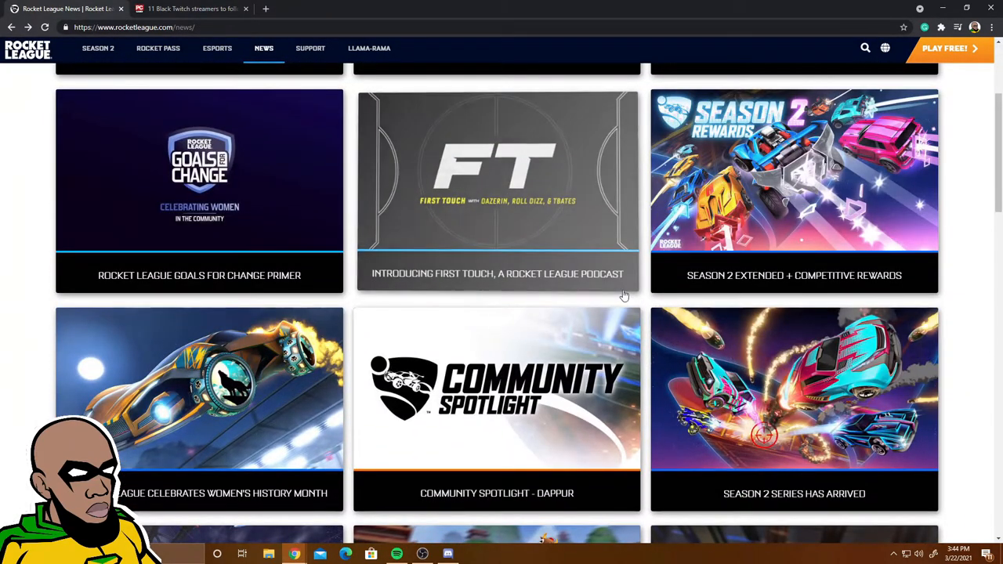
scroll(up, 3)
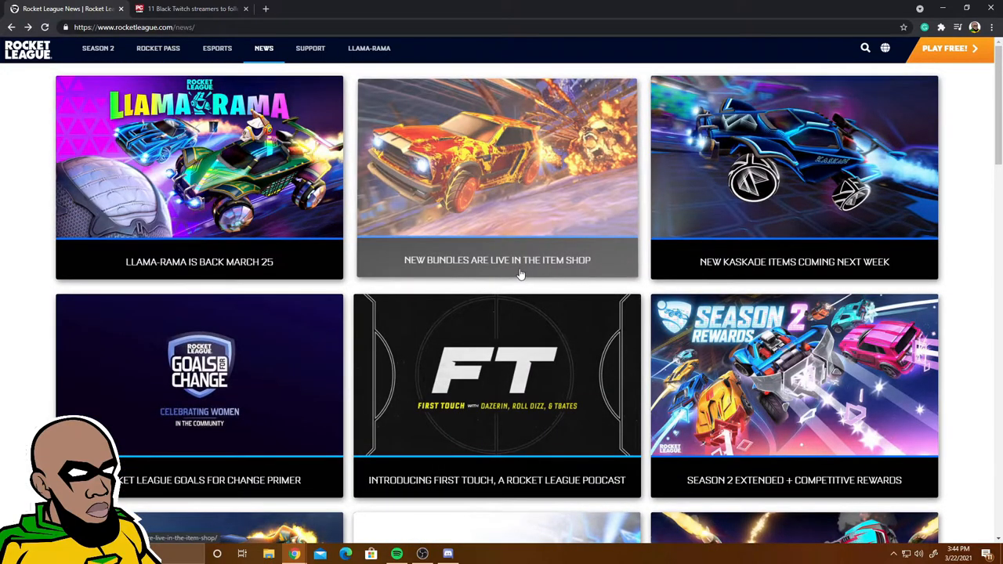
scroll(down, 3)
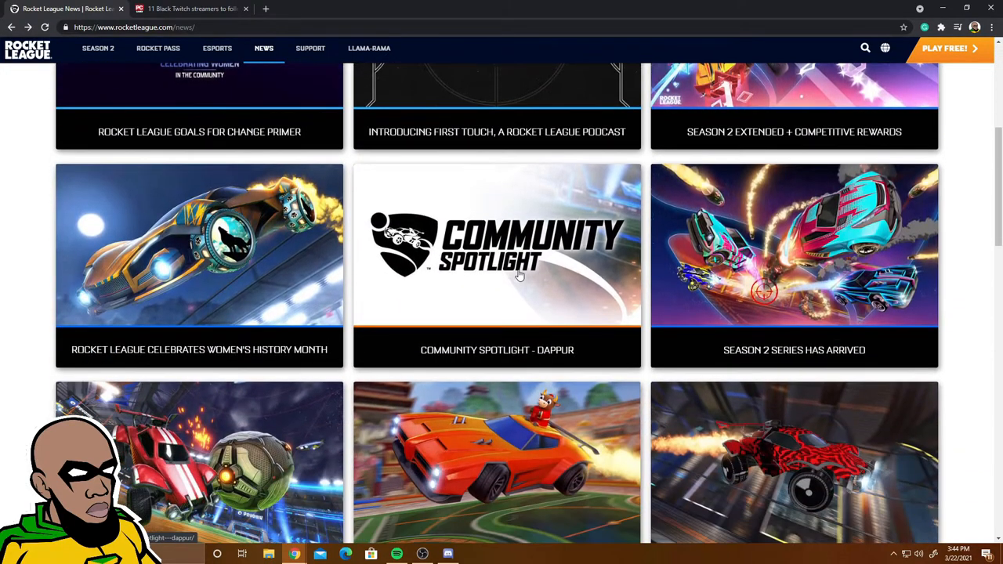
scroll(down, 3)
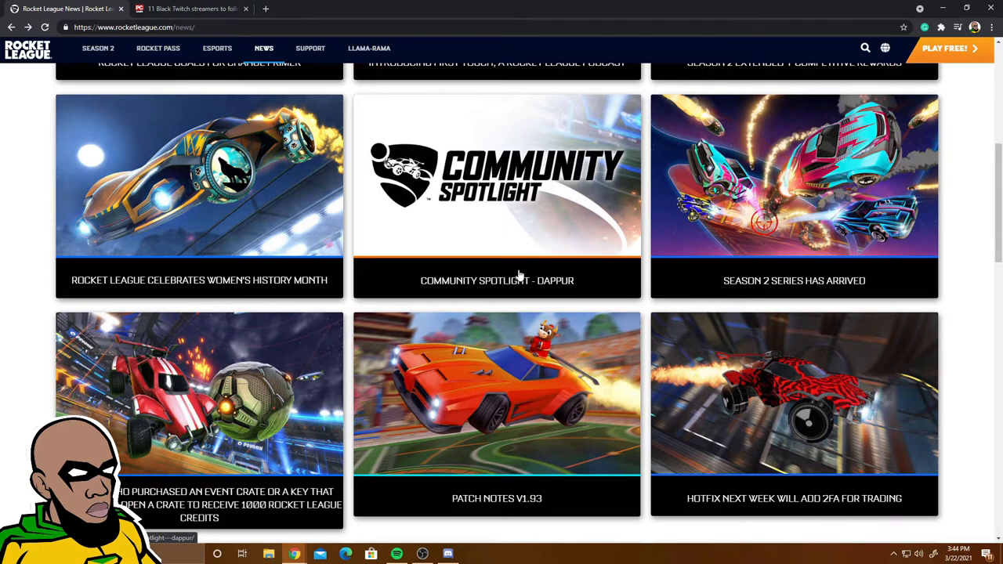
scroll(down, 3)
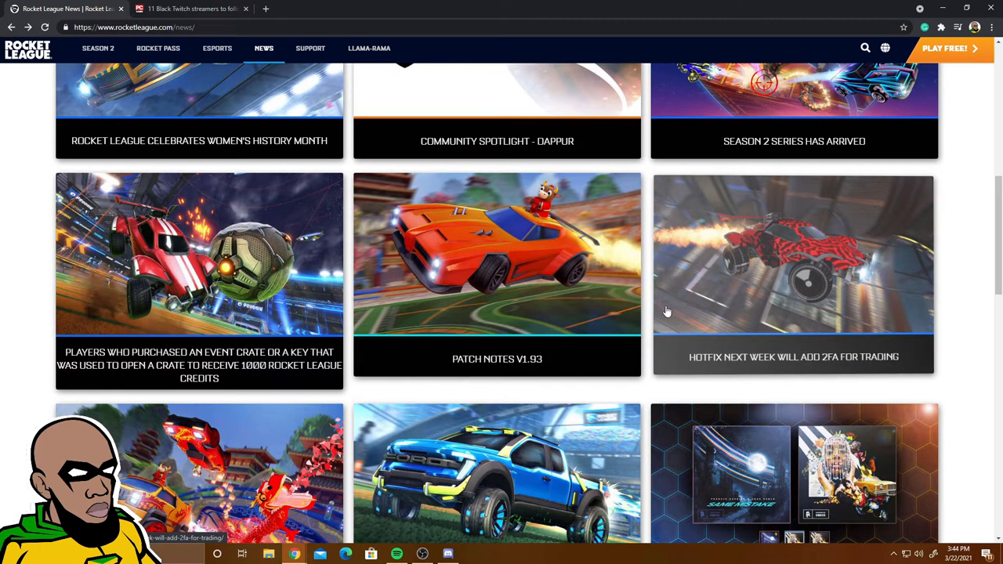
scroll(down, 3)
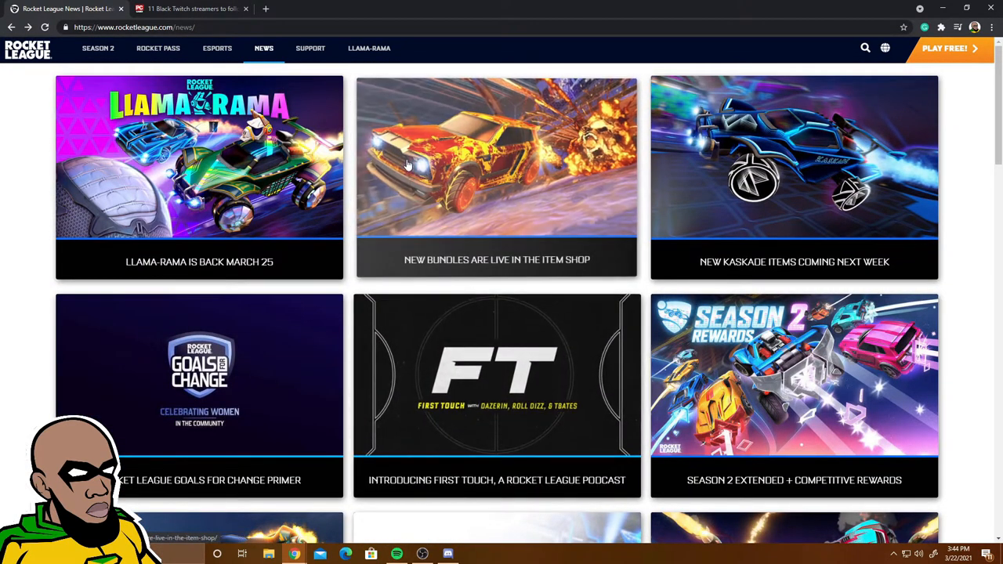
mouse_move(376, 160)
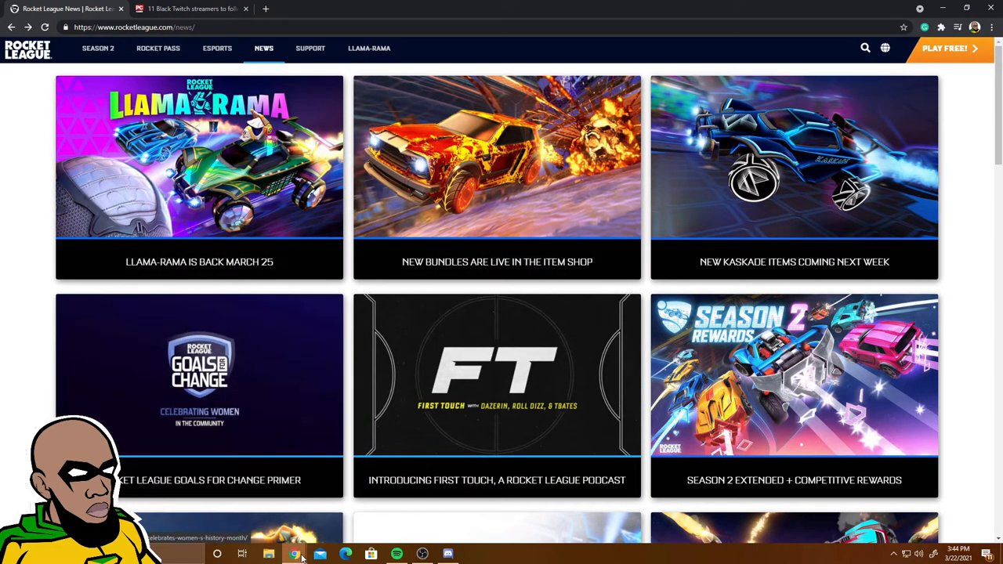
click(188, 9)
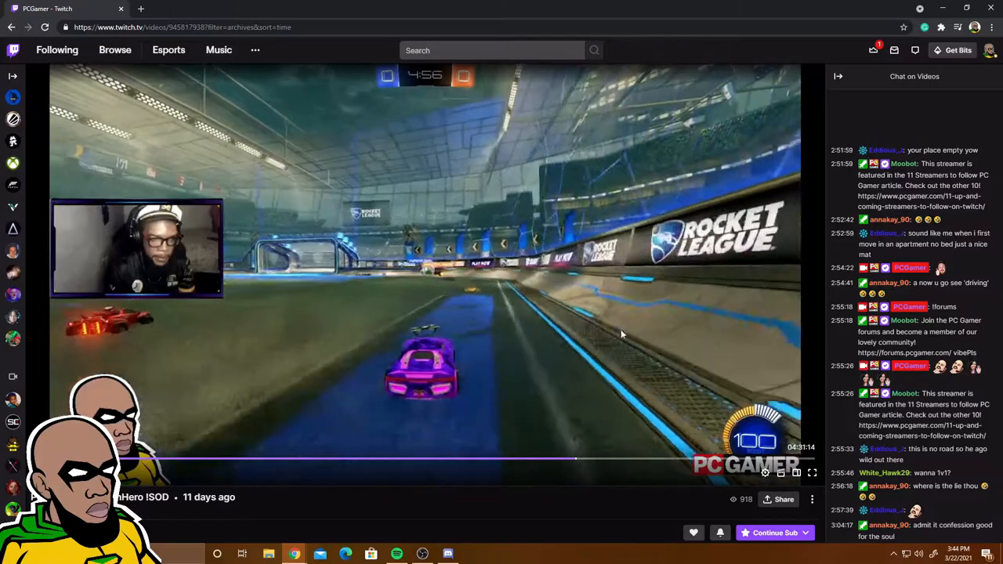